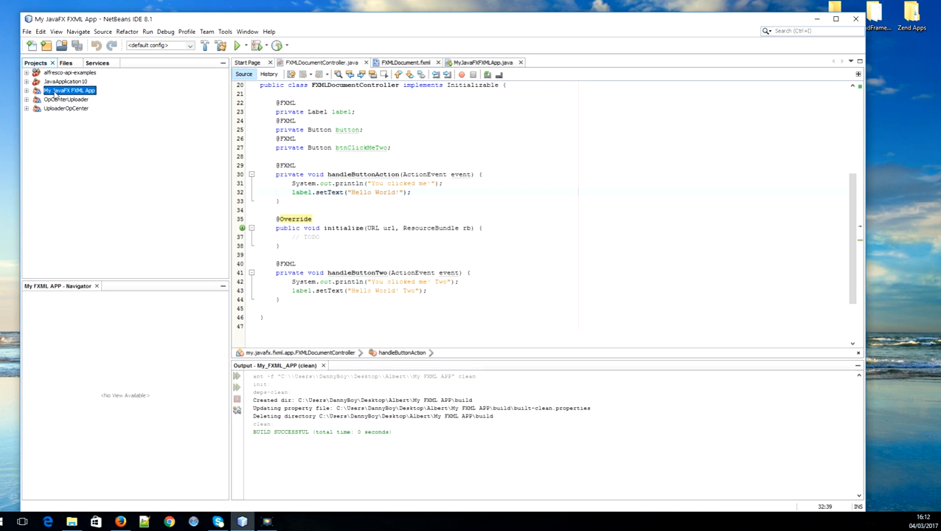
mouse_move(121, 127)
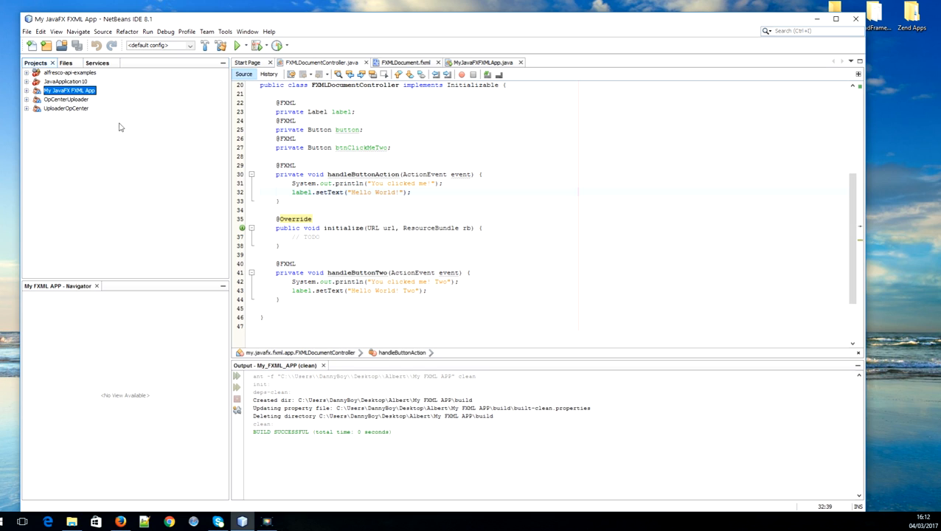
- Expand my.javafx.fxml.app, open FXMLDocument.fxml in Scene Builder to review it, then close it
left_click(26, 90)
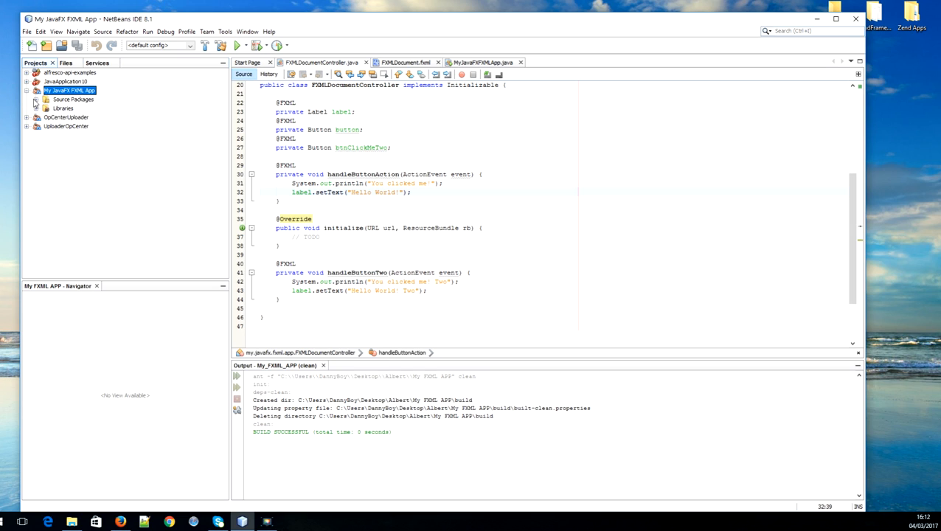
left_click(36, 99)
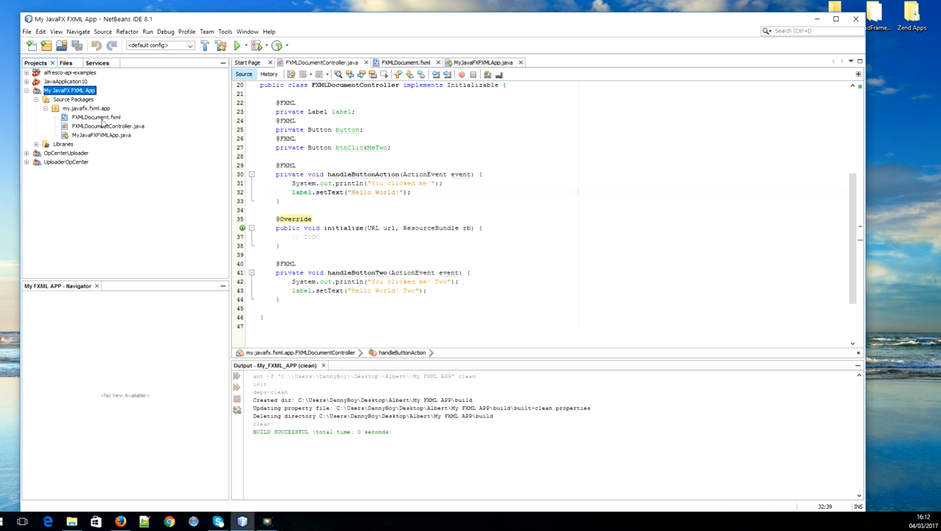
left_click(95, 116)
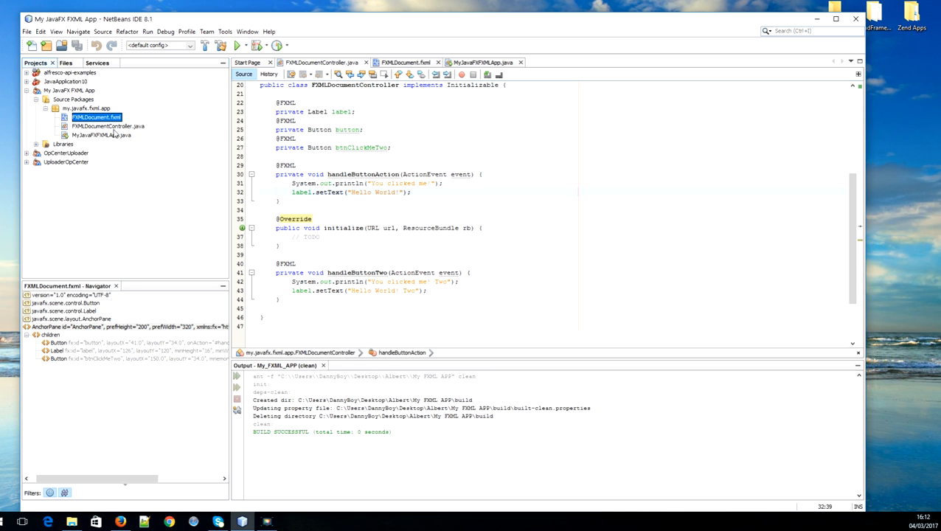
left_click(107, 126)
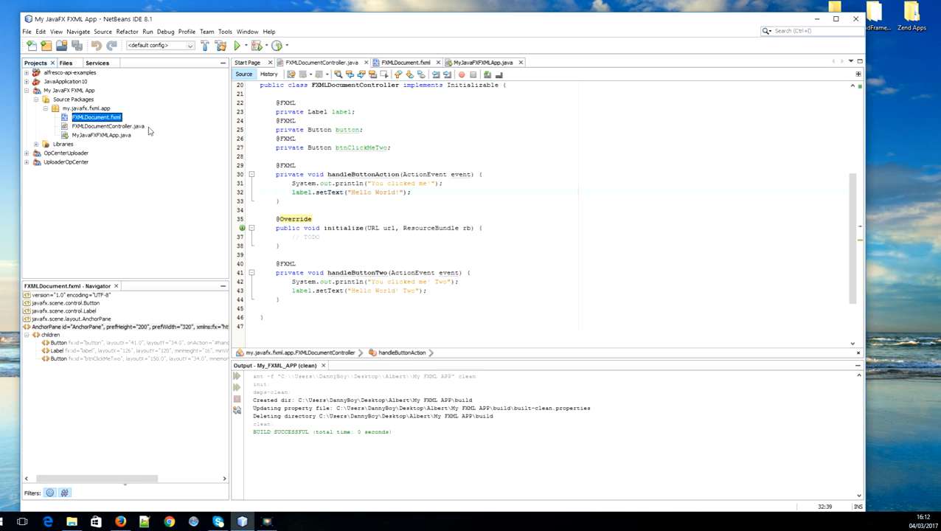
double_click(95, 117)
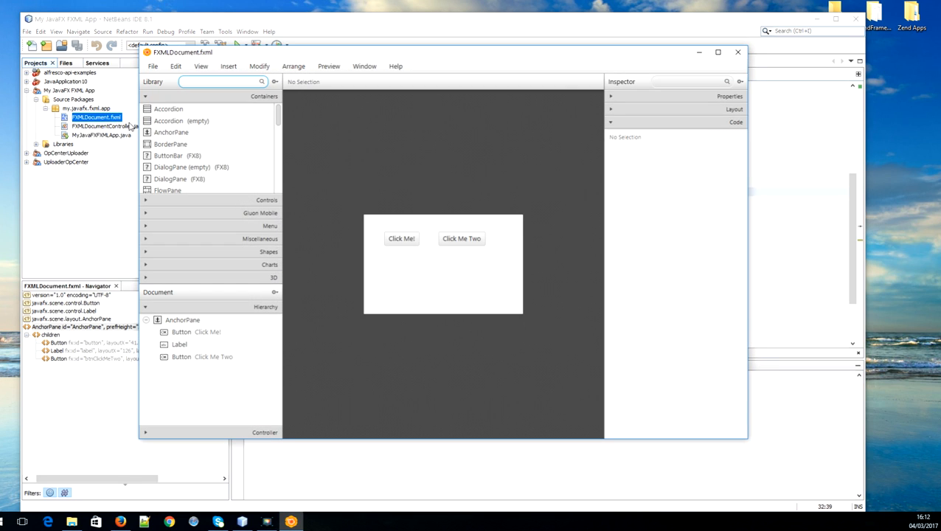
mouse_move(249, 111)
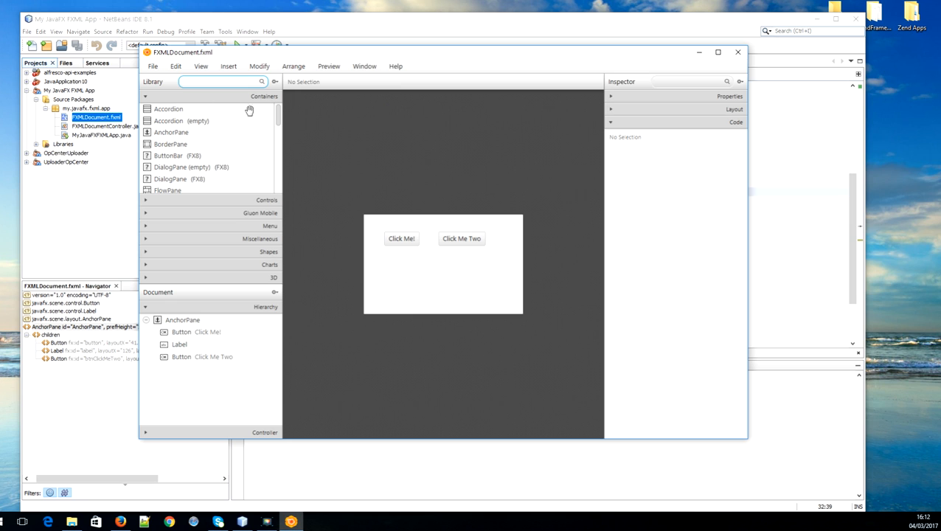
mouse_move(737, 52)
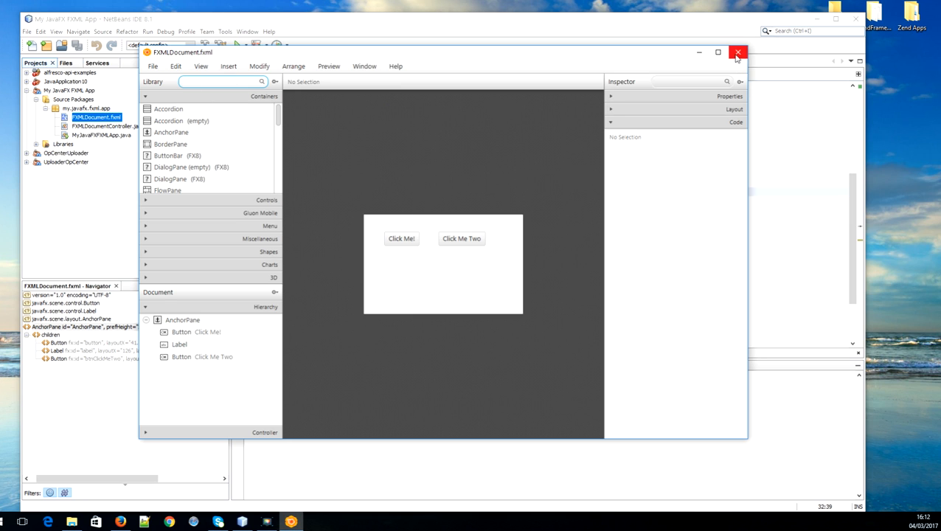
left_click(737, 53)
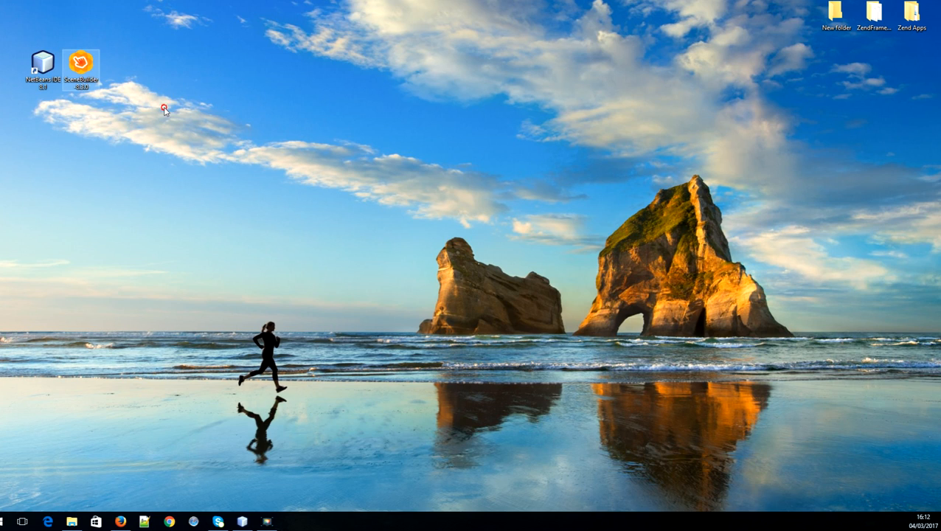
mouse_move(122, 297)
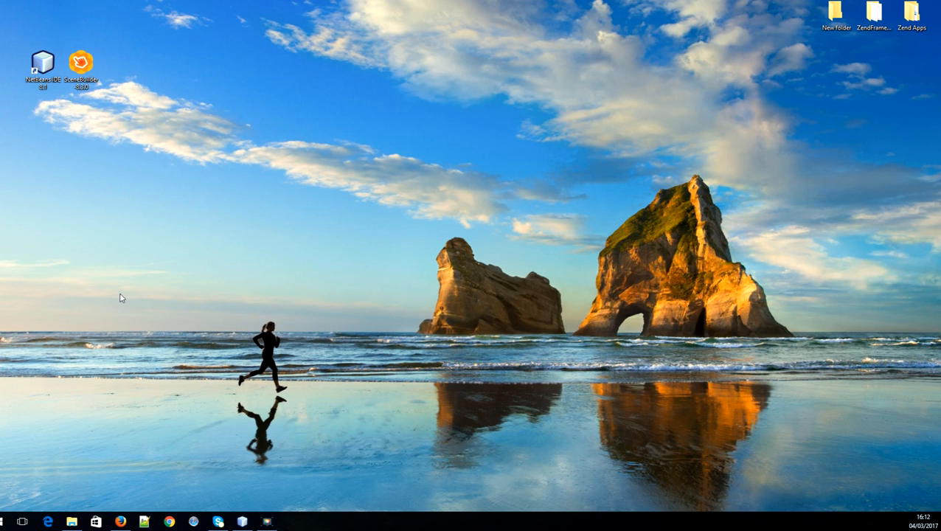
mouse_move(132, 304)
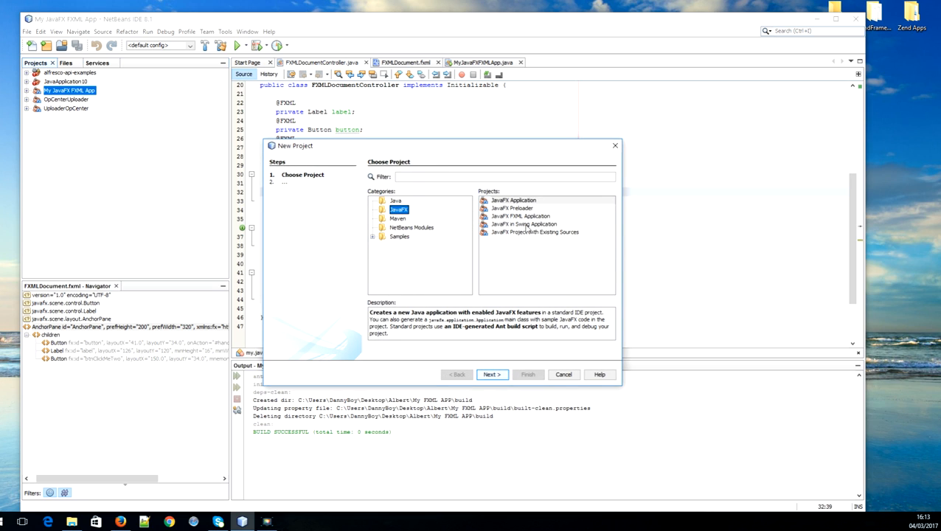
- Use the New Project wizard to create a JavaFX FXML Application named JavaFXMLApplication
left_click(520, 216)
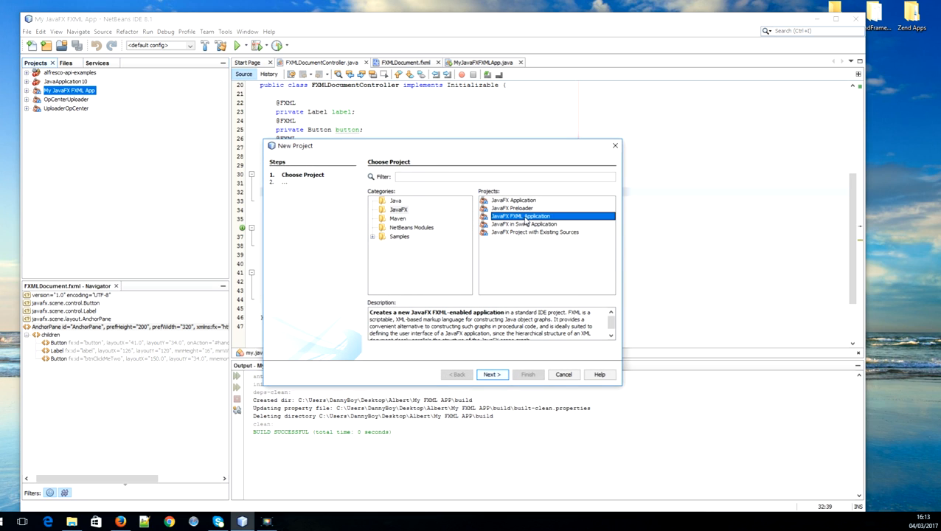
left_click(492, 374)
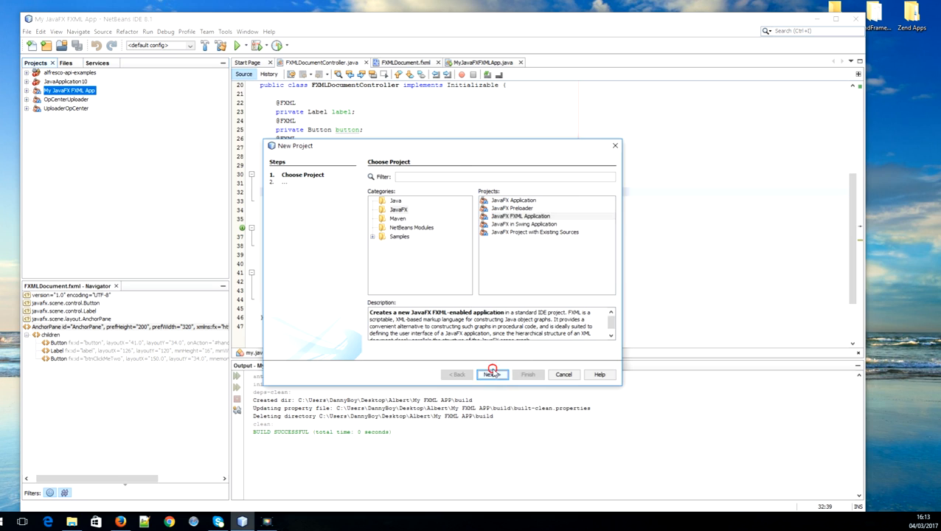
left_click(491, 374)
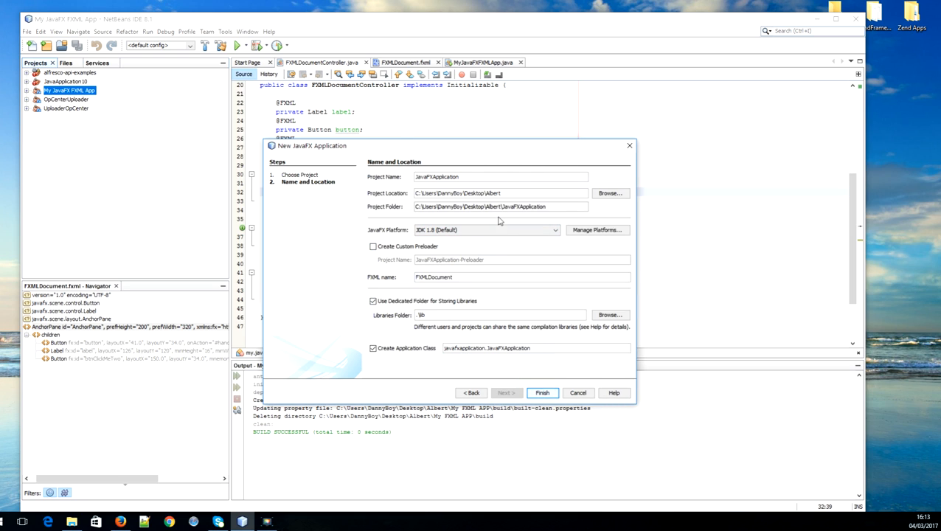
left_click(433, 176)
type("ML")
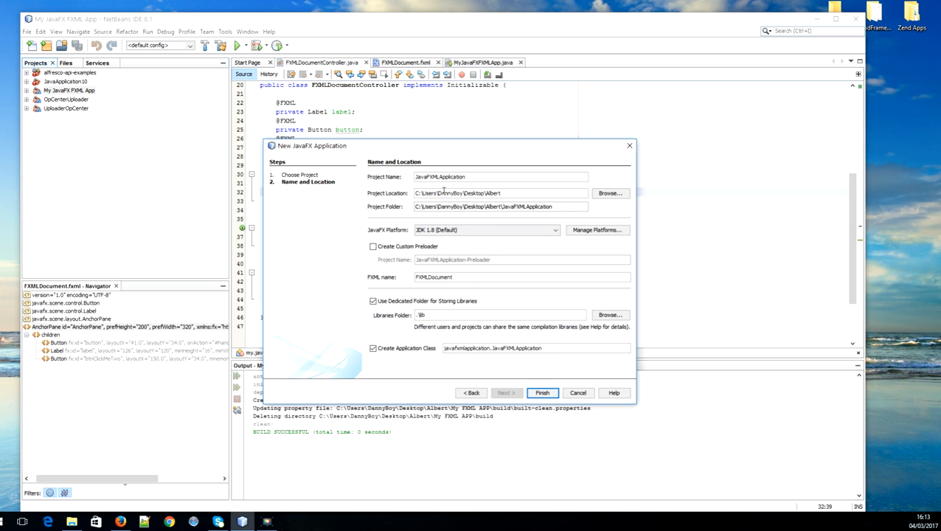
left_click(542, 392)
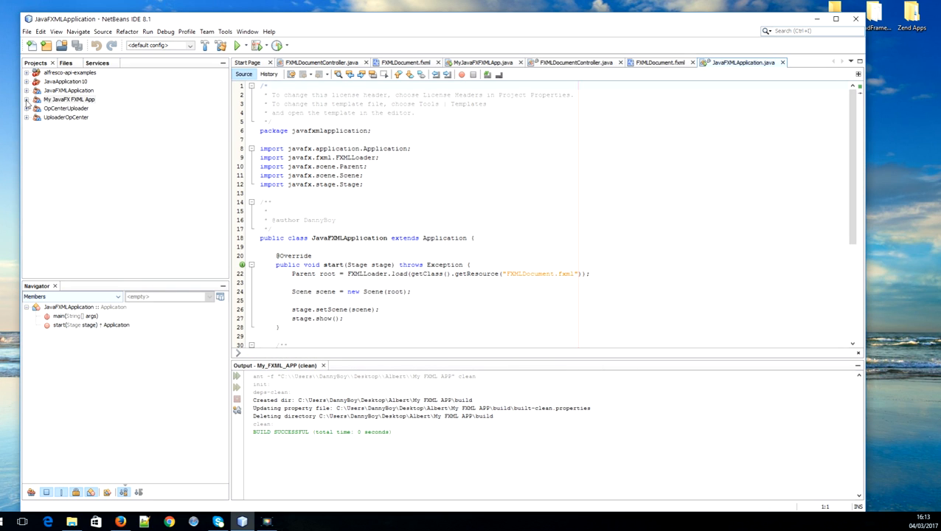
- Expand the my.javafx.fxml.app package and inspect the FXMLDocument loader line in MyJavaFXFXMLApp.java
left_click(27, 99)
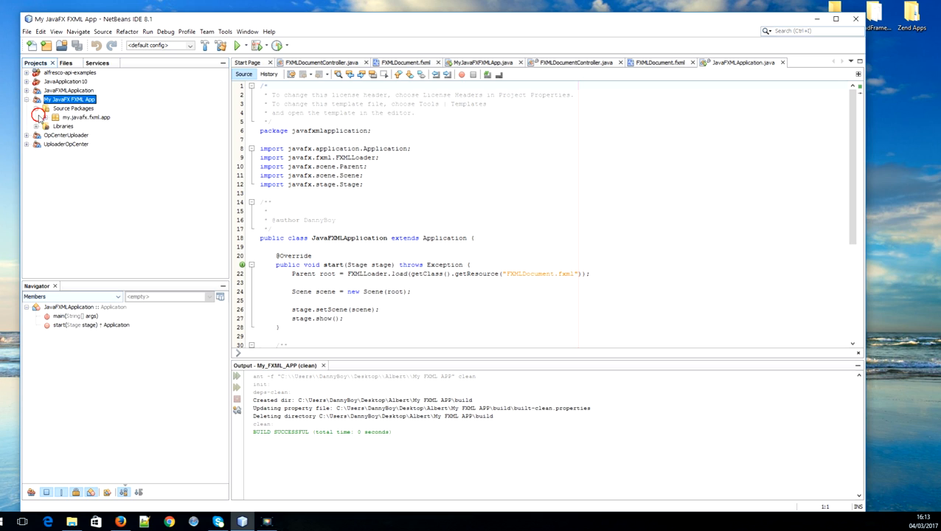
left_click(36, 117)
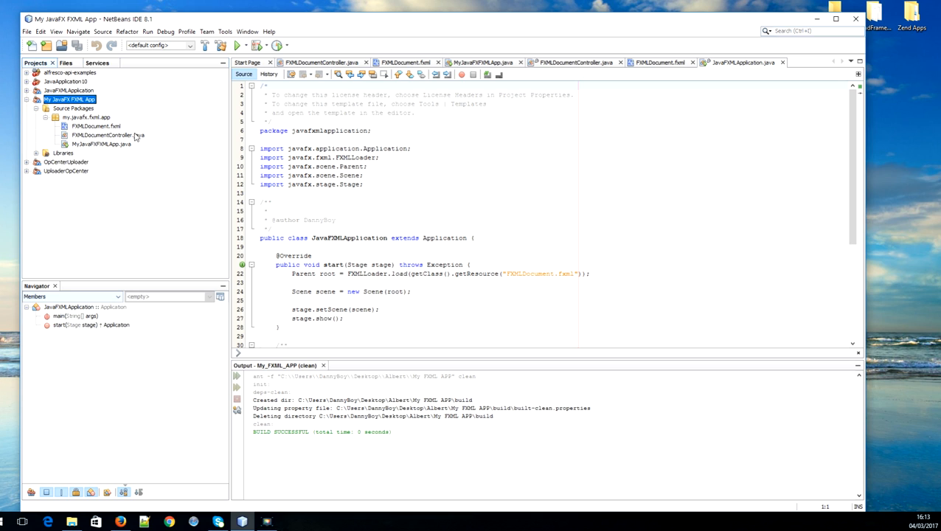
left_click(96, 126)
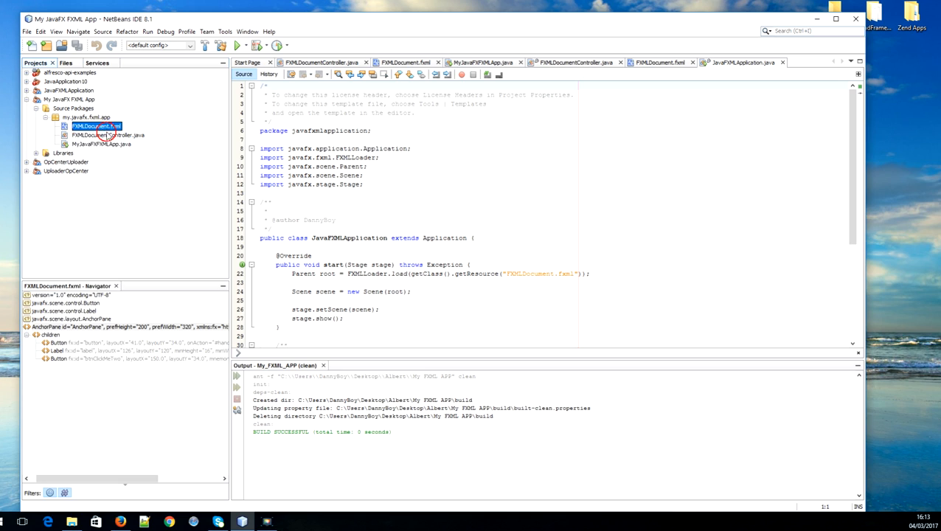
left_click(108, 135)
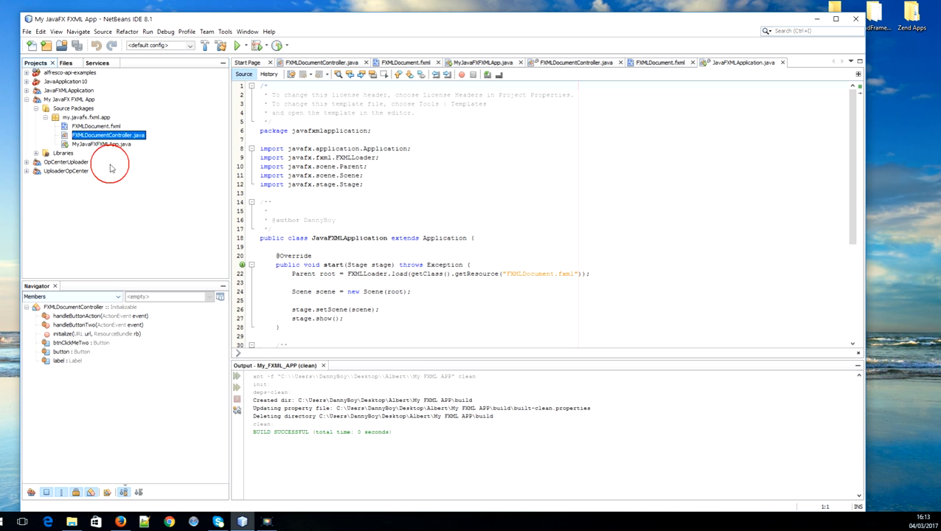
left_click(101, 144)
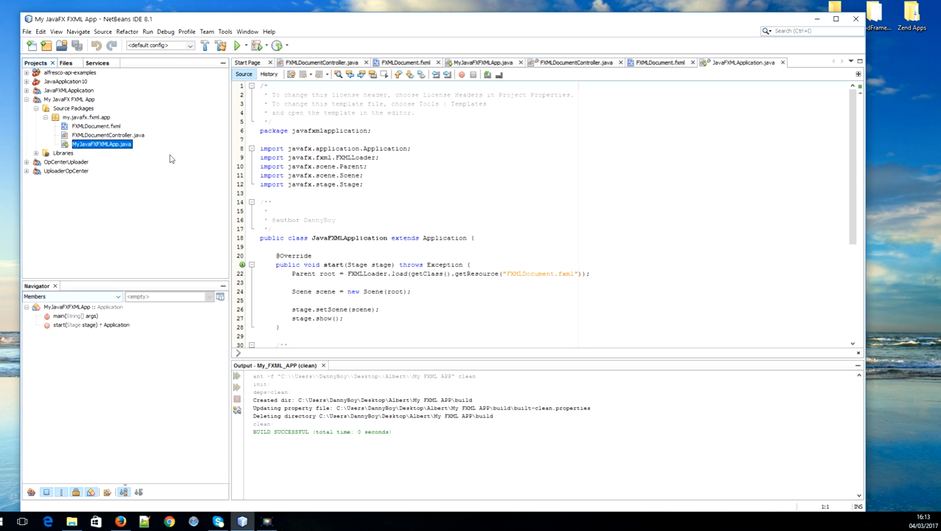
mouse_move(106, 146)
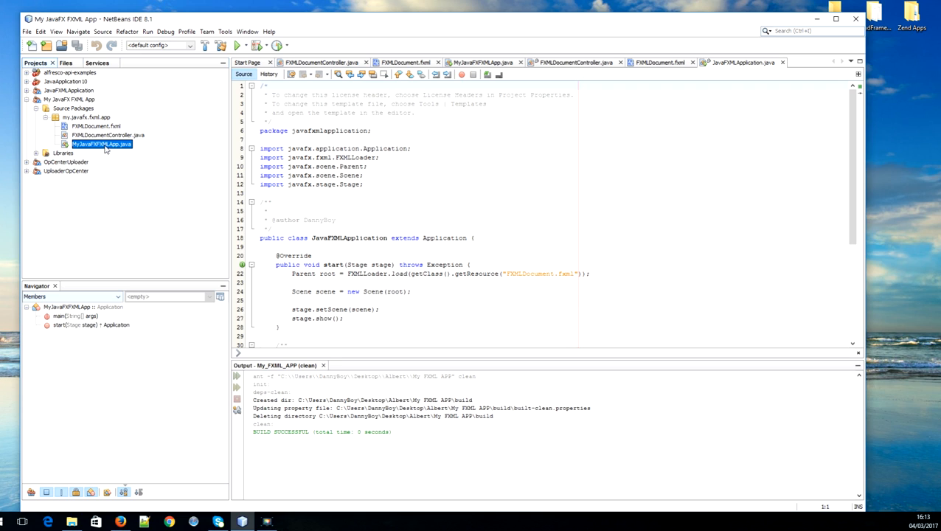
left_click(561, 274)
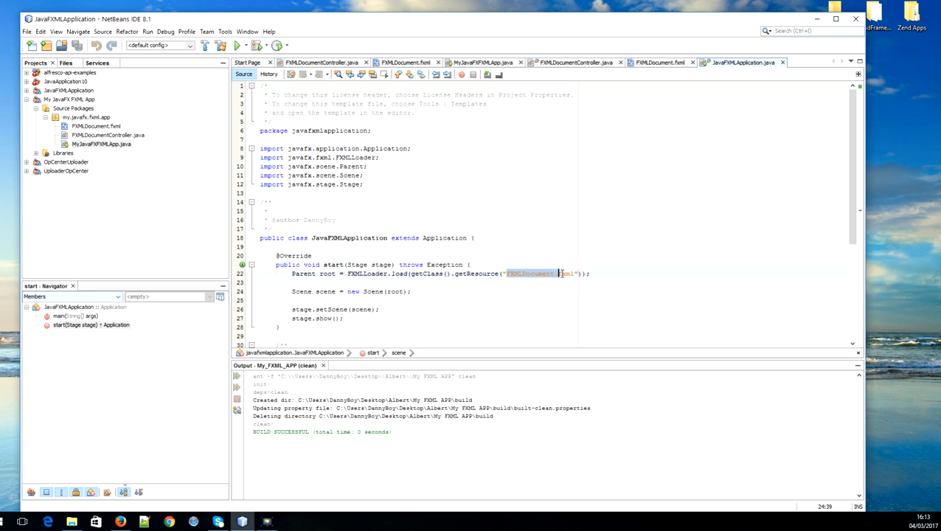
left_click(439, 238)
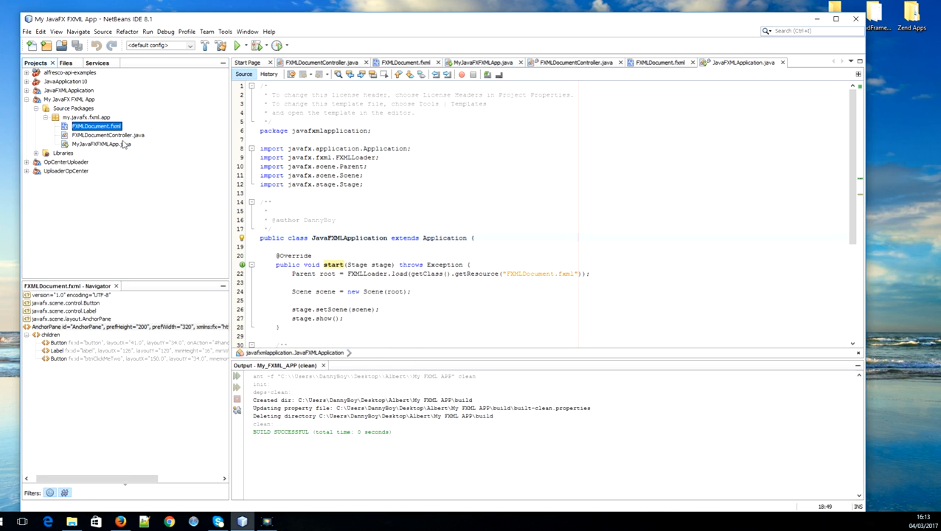
mouse_move(156, 90)
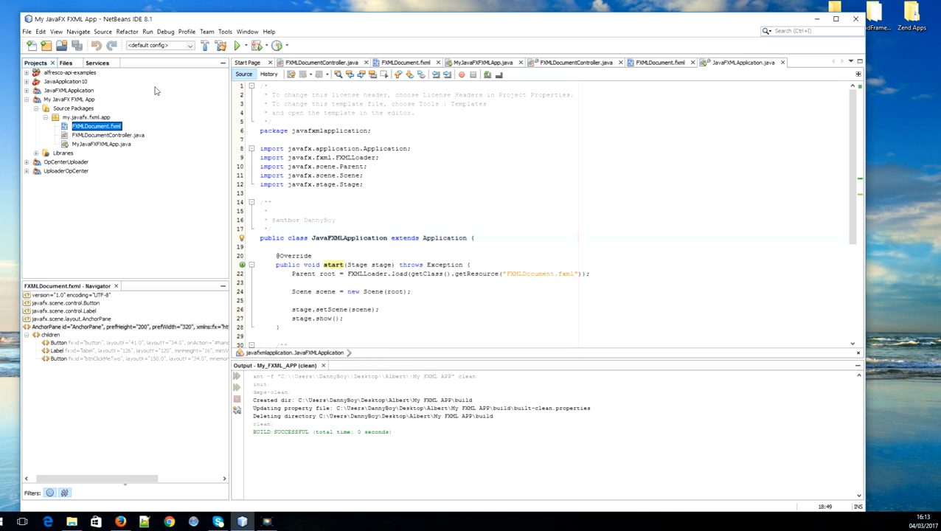
- In the JavaFX options, browse for Scene Builder Home, cancel, keeping D:\Scene Builder\SceneBuilder
left_click(225, 31)
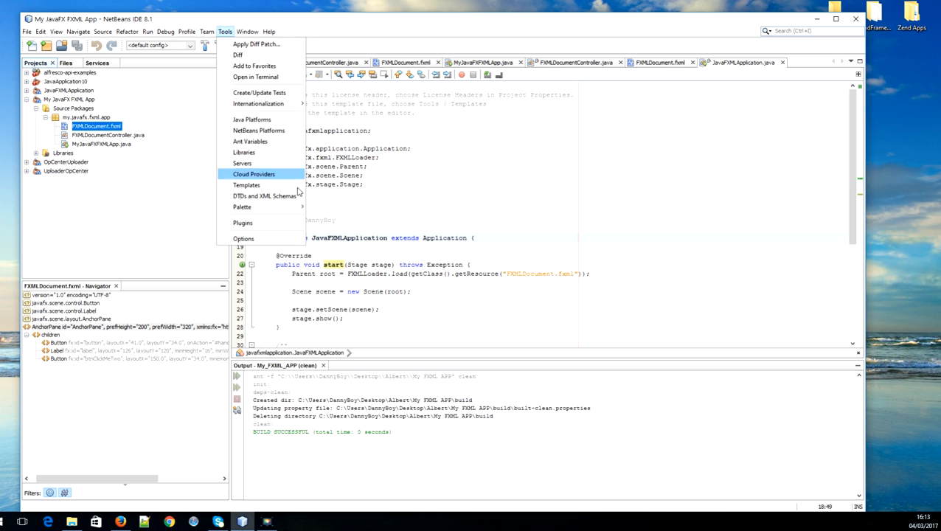
left_click(244, 238)
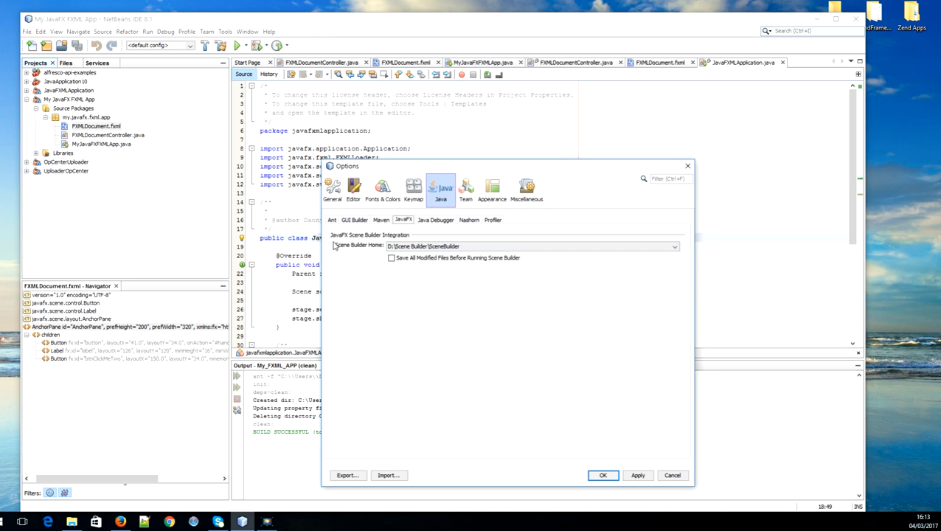
mouse_move(372, 244)
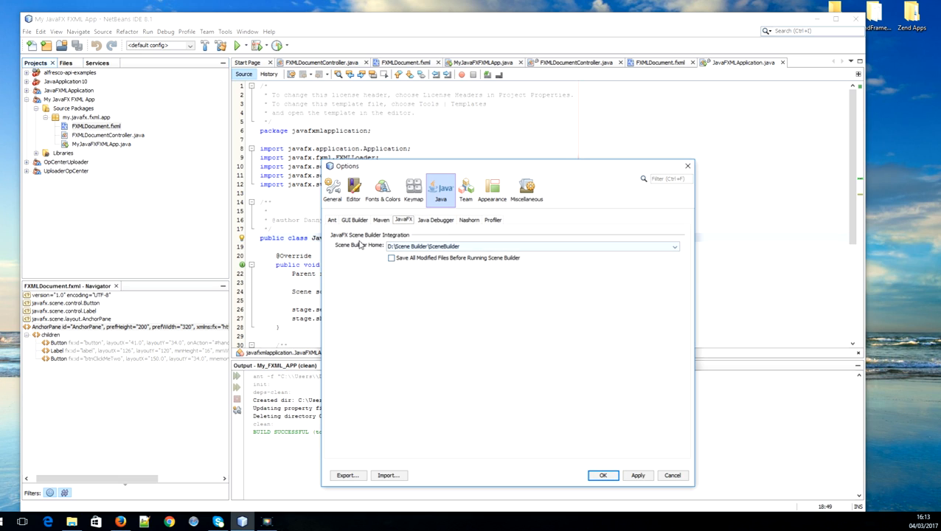
mouse_move(672, 253)
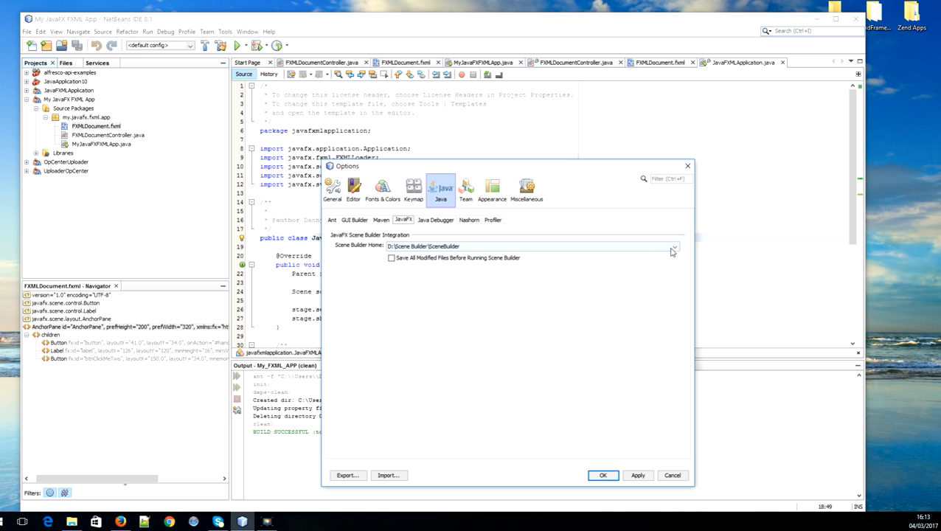
left_click(672, 246)
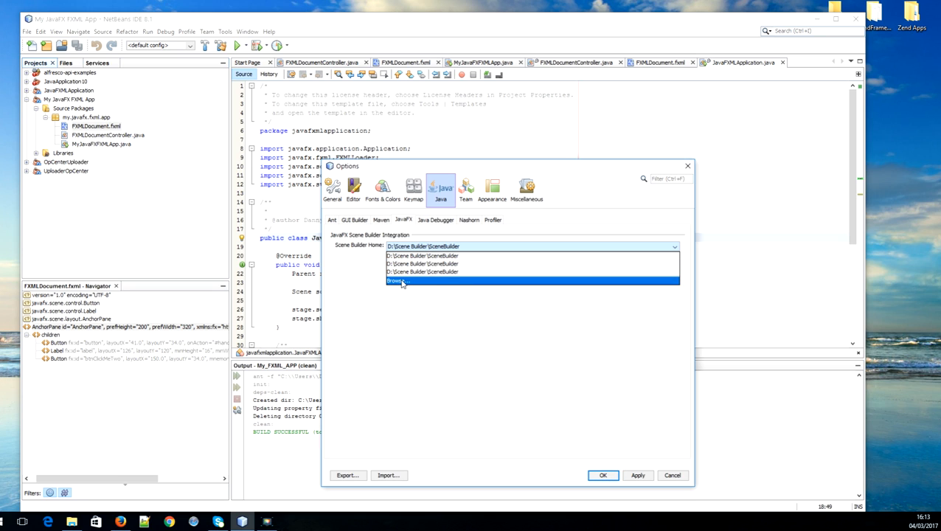
left_click(397, 280)
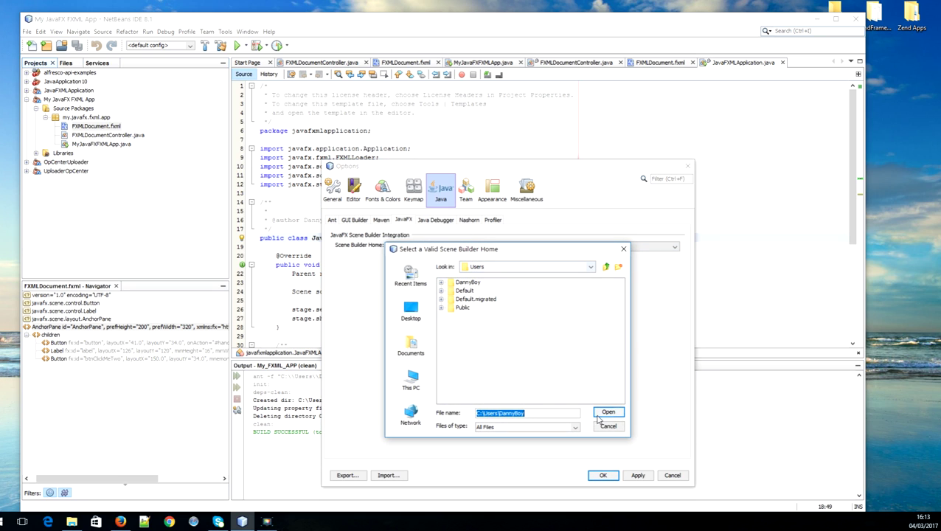
mouse_move(608, 426)
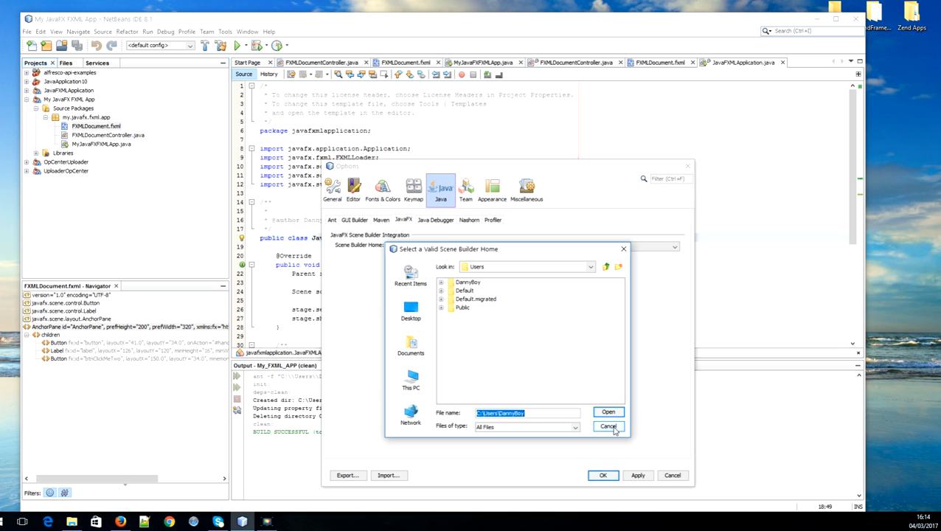
left_click(608, 426)
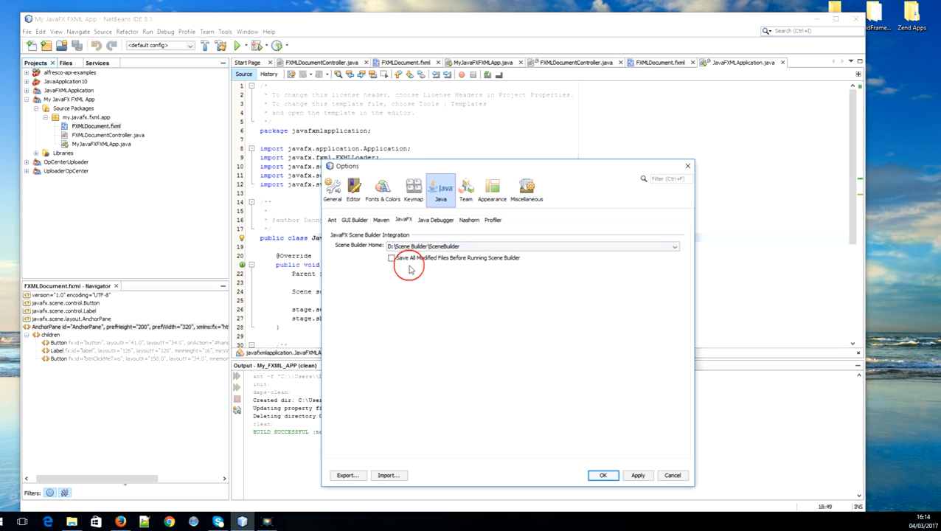
mouse_move(405, 248)
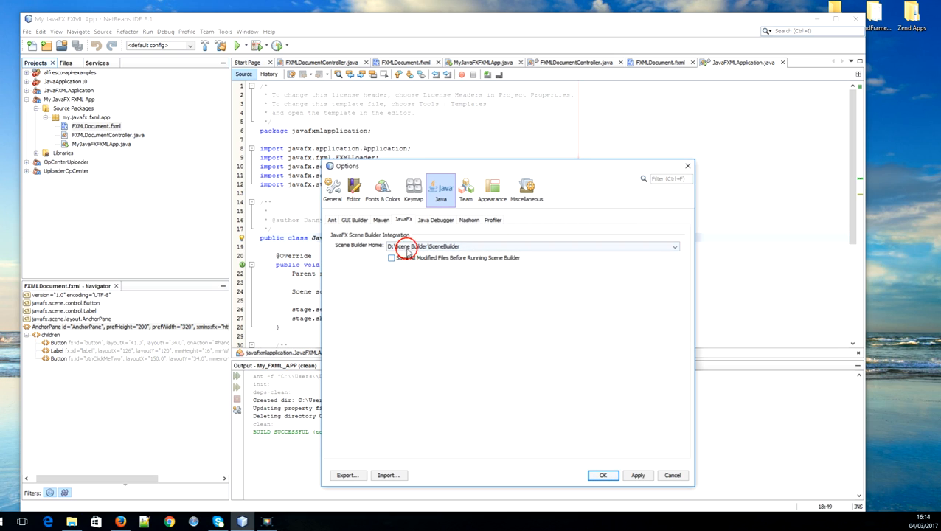
left_click(603, 475)
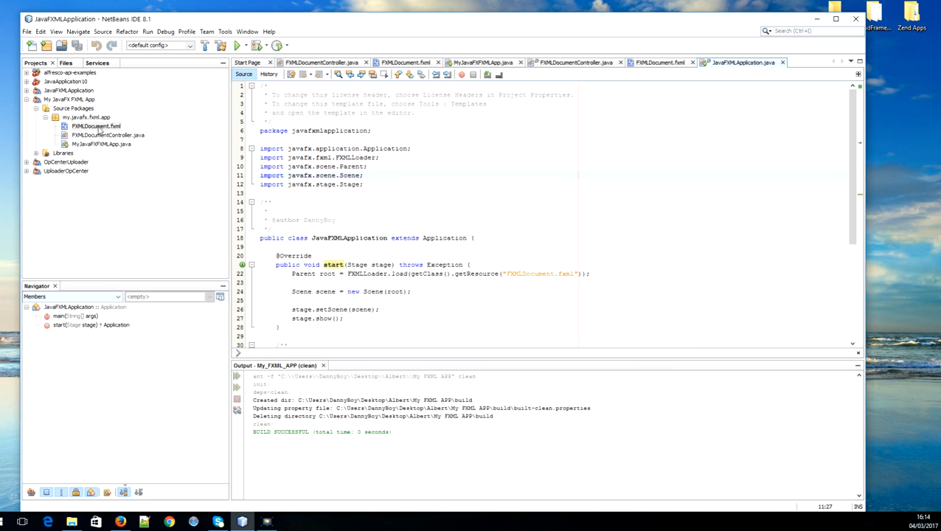
- Collapse My JavaFX FXML App and expand JavaFXApplication's source packages to reach its FXMLDocument.fxml
left_click(95, 126)
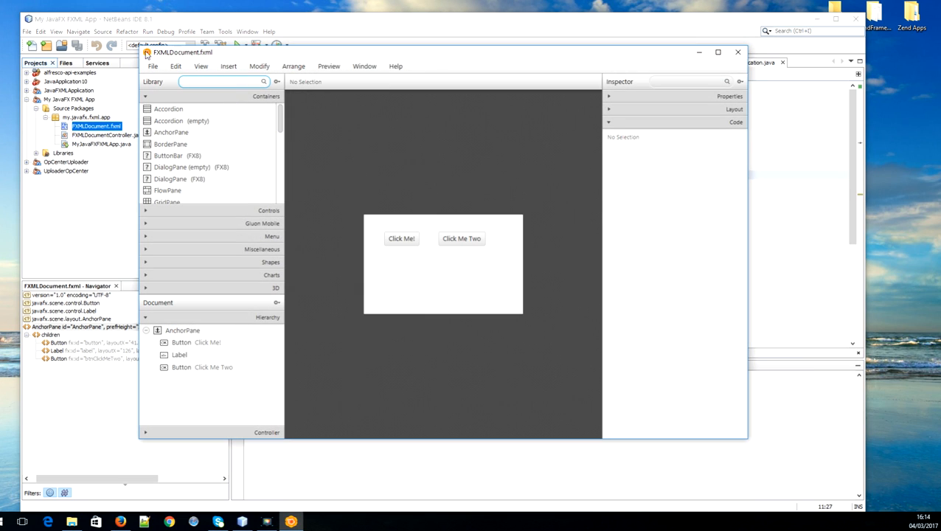
mouse_move(412, 179)
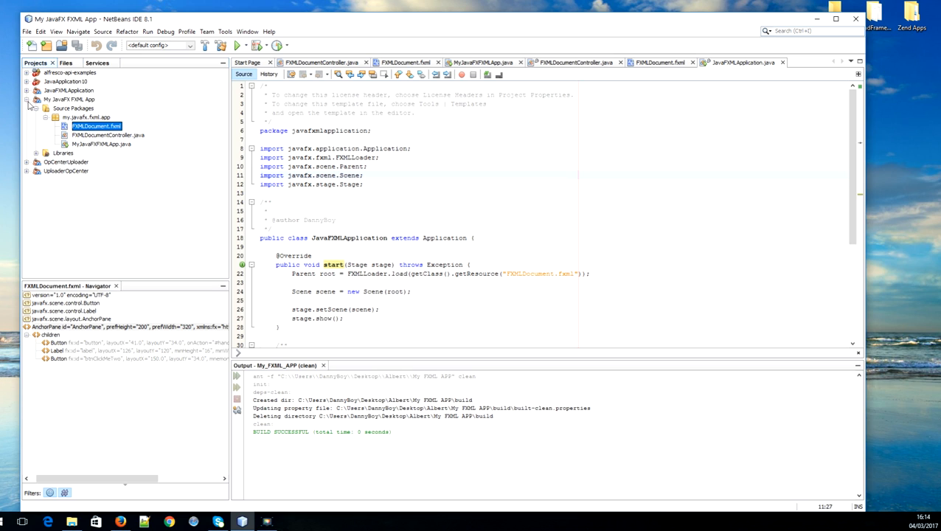
left_click(28, 100)
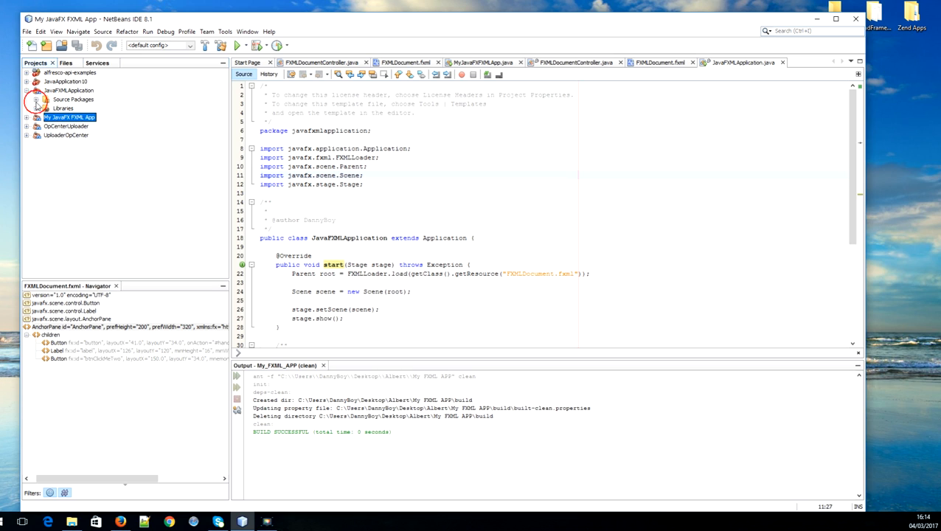
left_click(36, 99)
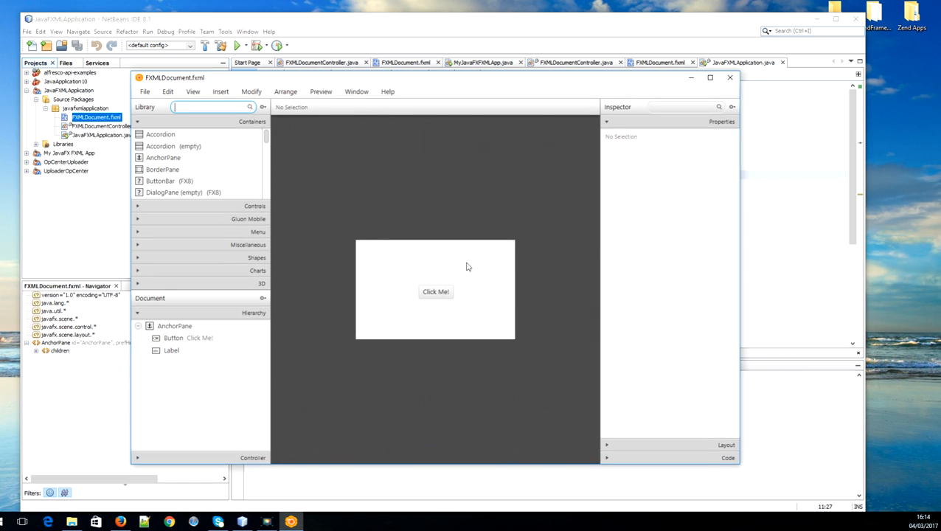
- Select the Click Me! button and search the Library for a Button to add beside it
left_click(489, 326)
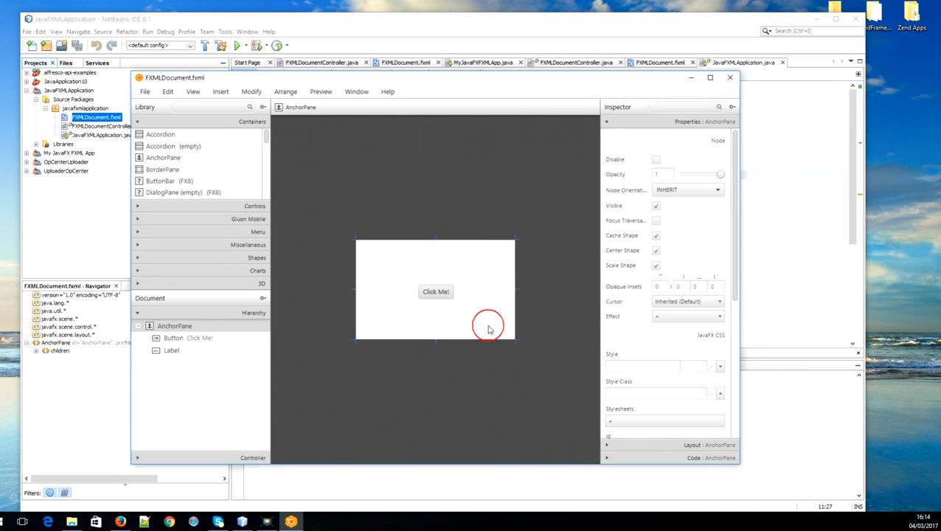
left_click(435, 292)
type("butto")
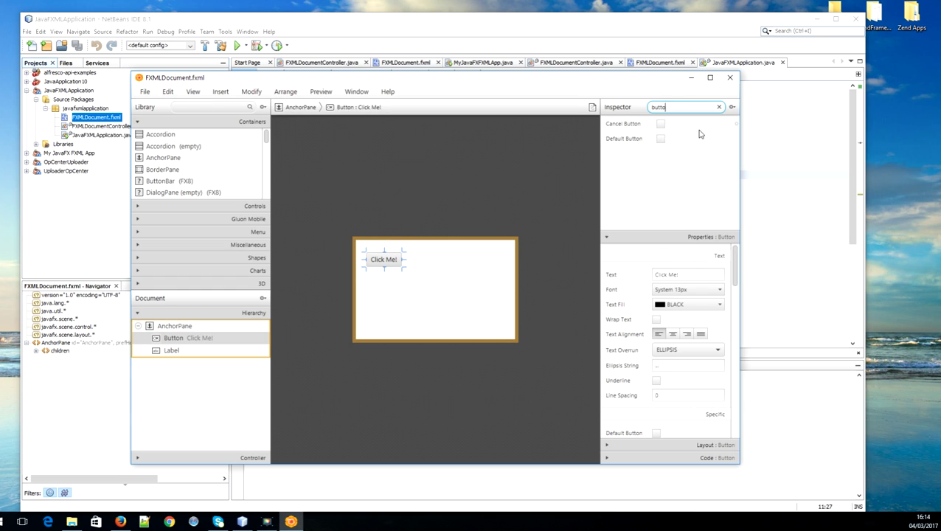
left_click(719, 107)
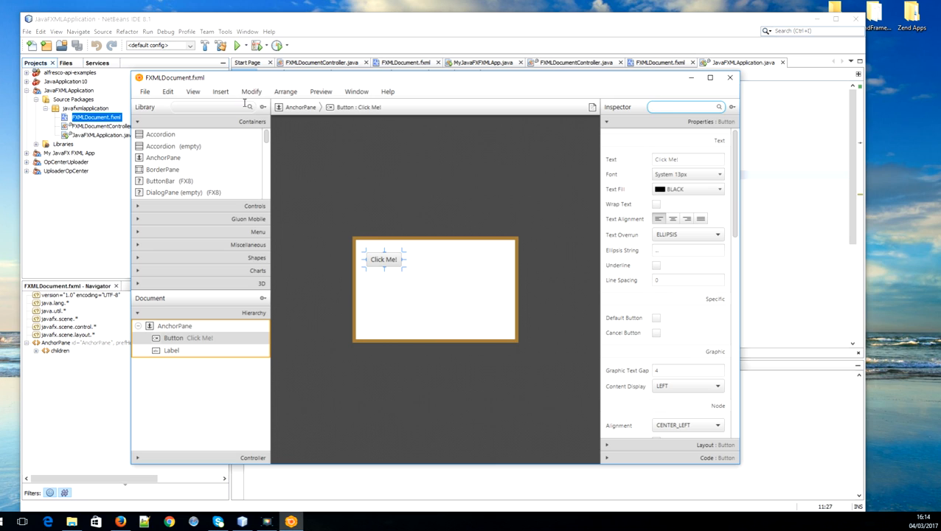
type("buttop")
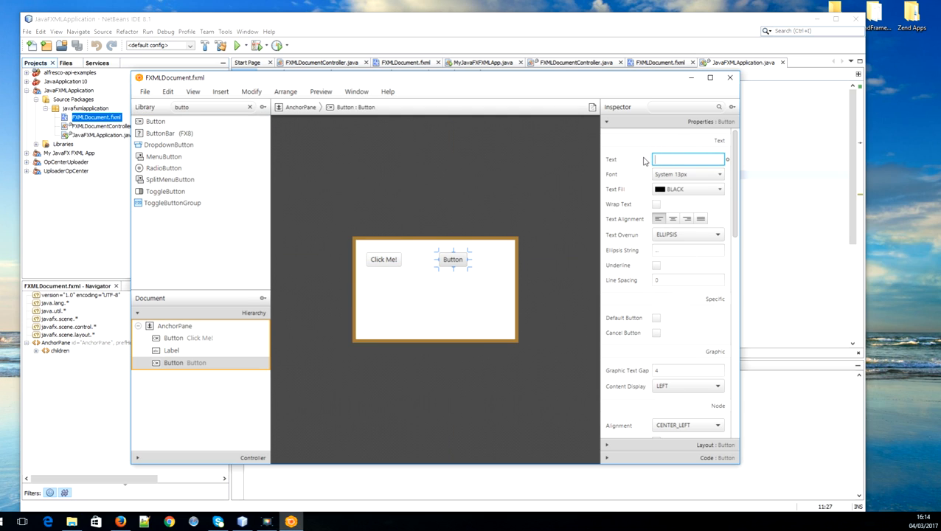
- Set the new button's text to 'Button 2', its fx:id to btnTwo, and begin its handler name
type("Button")
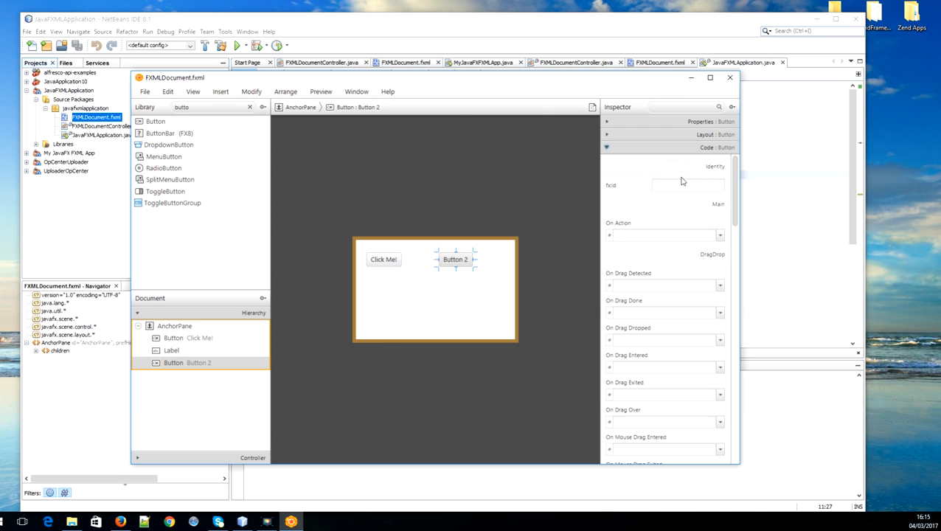
left_click(687, 184)
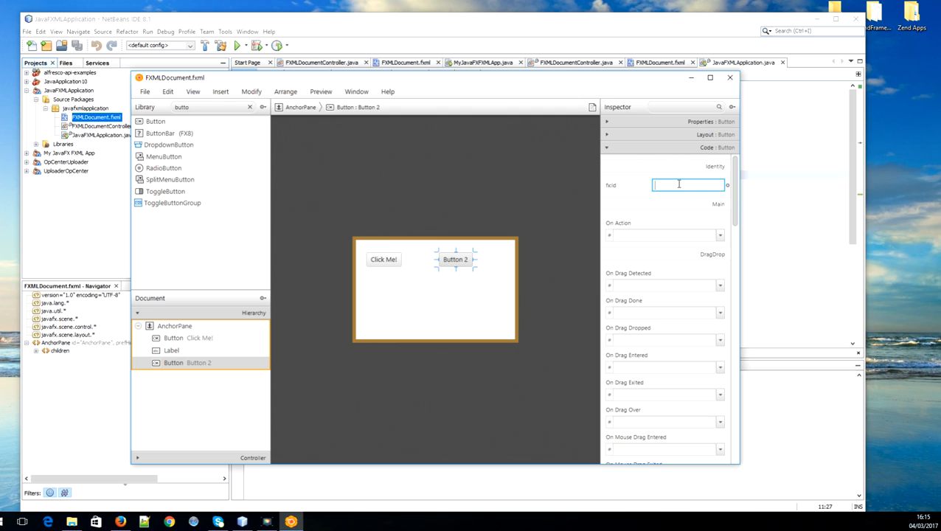
type("btn")
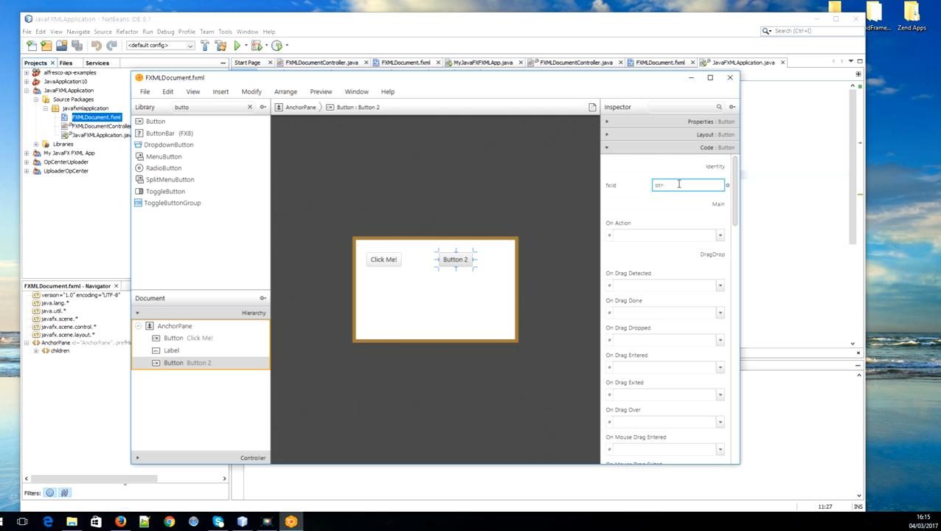
type("Two")
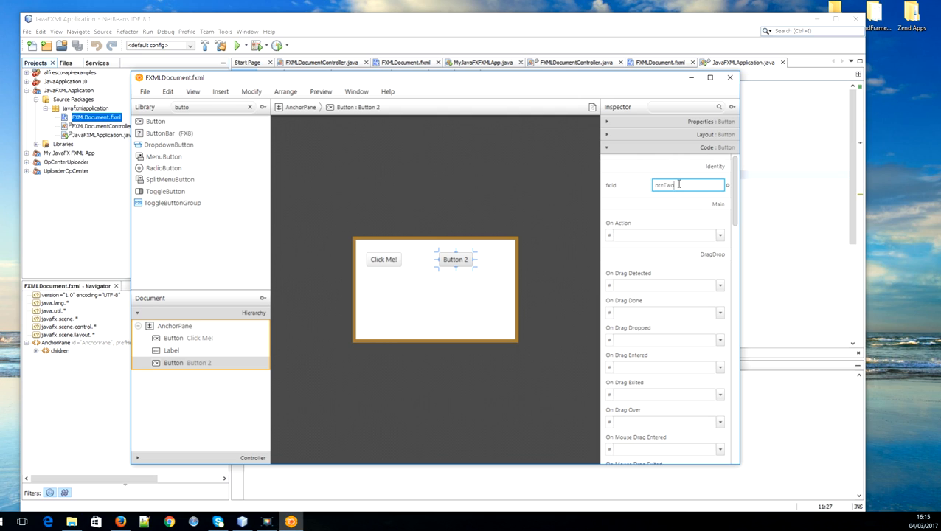
type("ha")
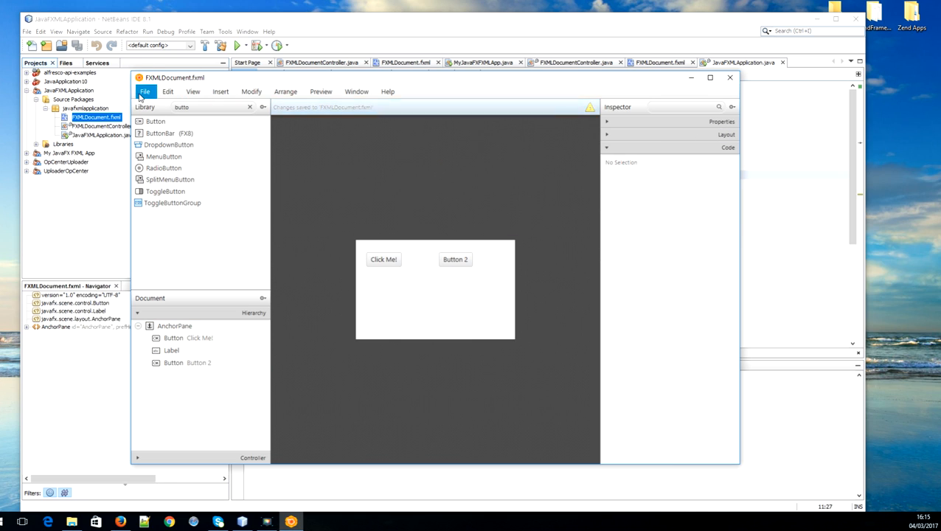
left_click(145, 91)
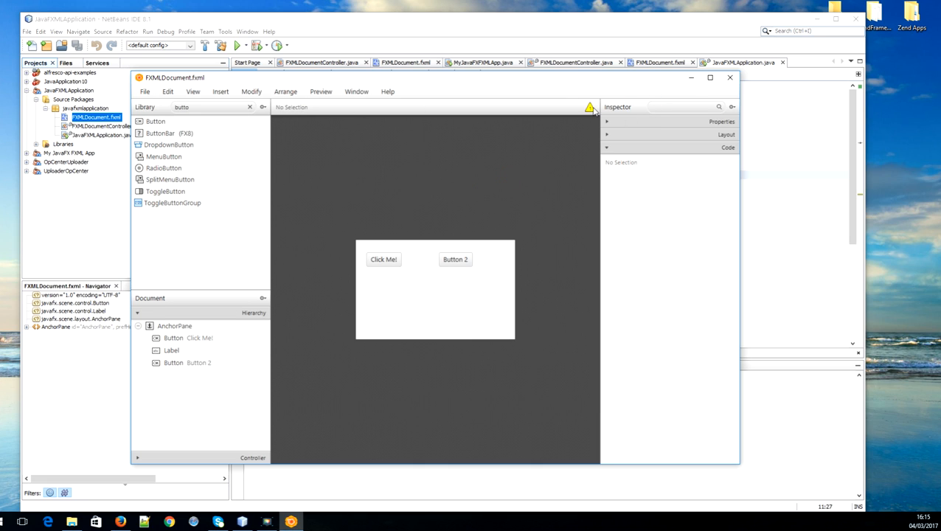
left_click(590, 107)
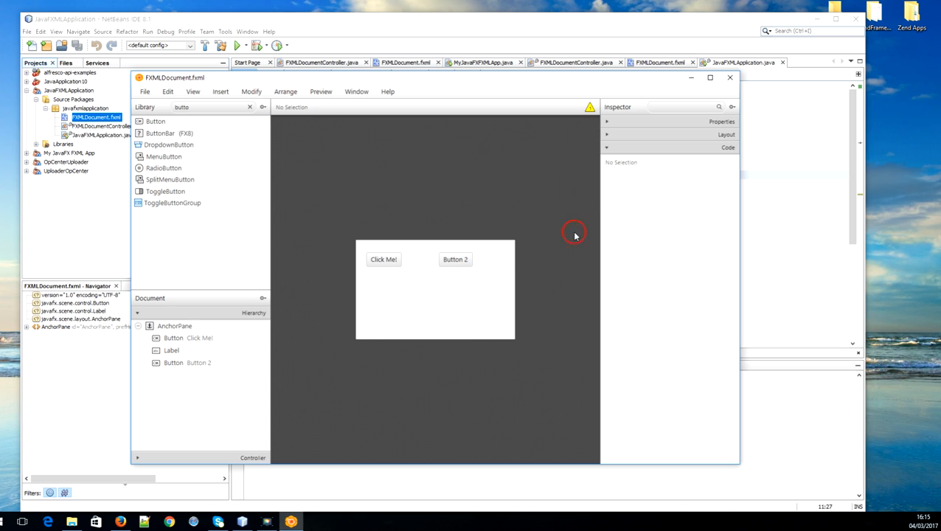
mouse_move(614, 165)
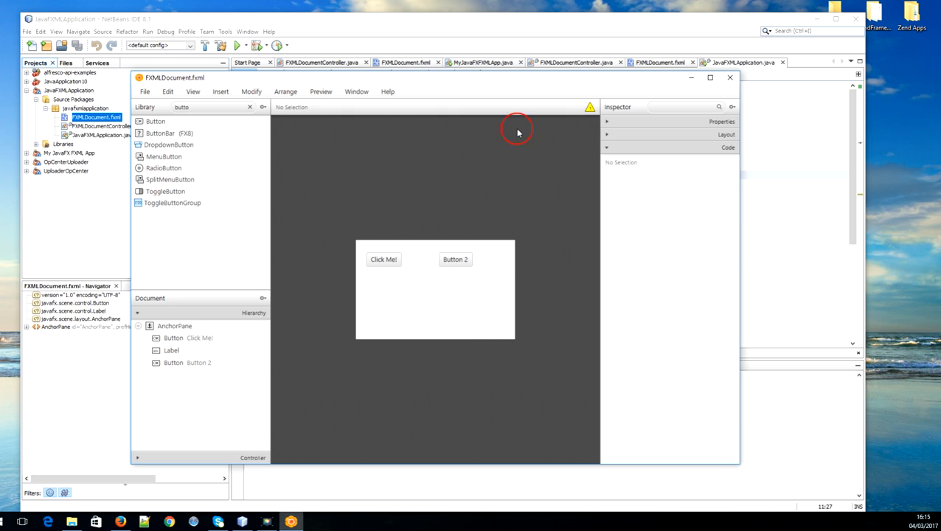
mouse_move(459, 115)
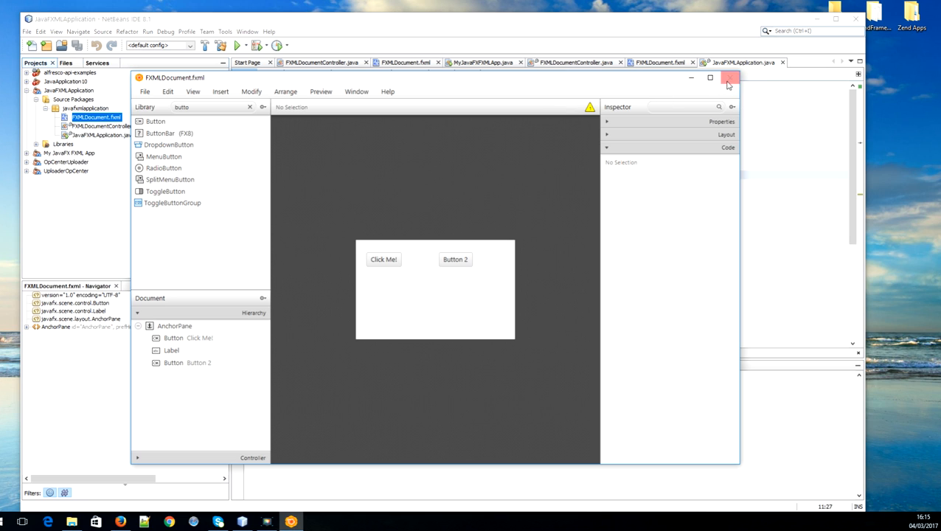
mouse_move(729, 78)
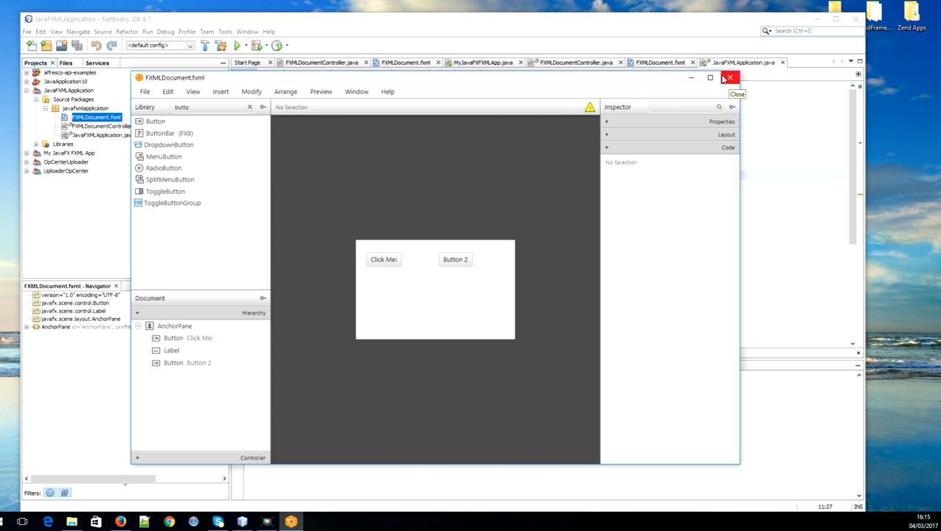
- Close Scene Builder and open FXMLDocument.fxml's source to inspect the btnTwo Button markup
left_click(728, 77)
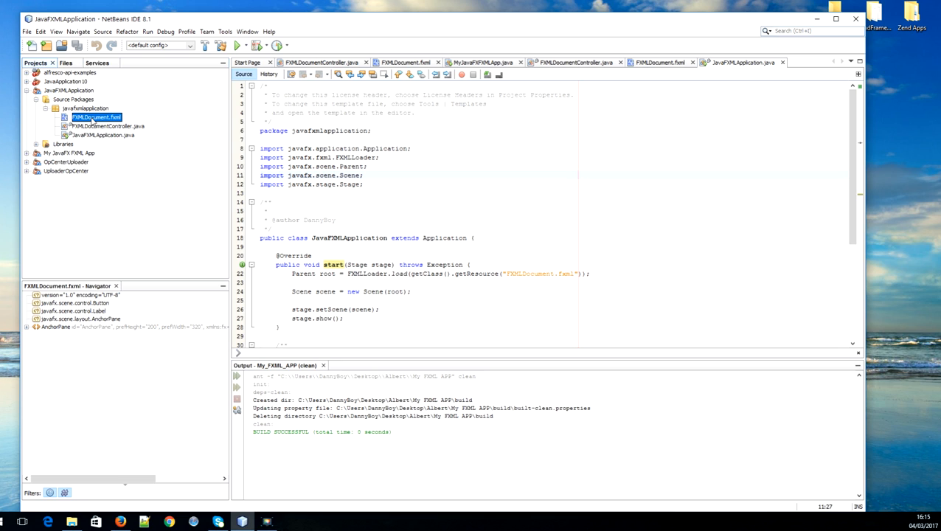
right_click(95, 118)
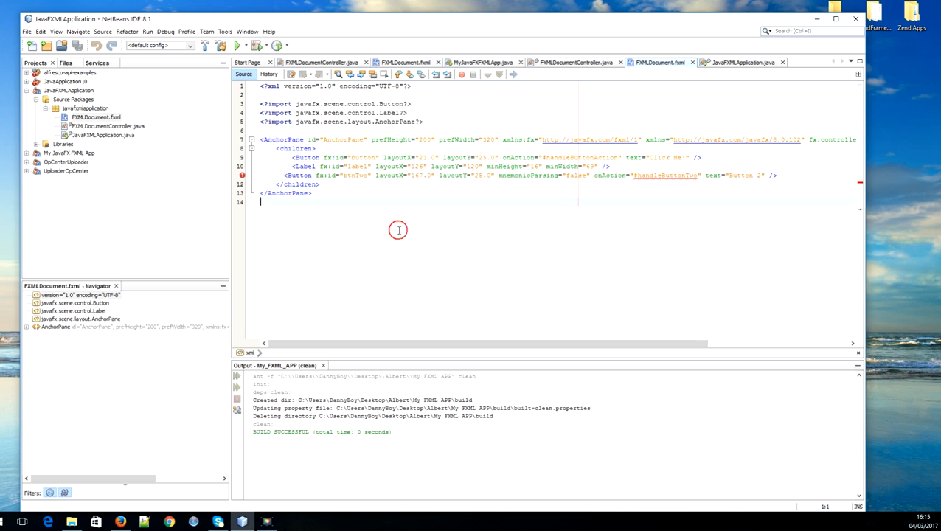
mouse_move(245, 177)
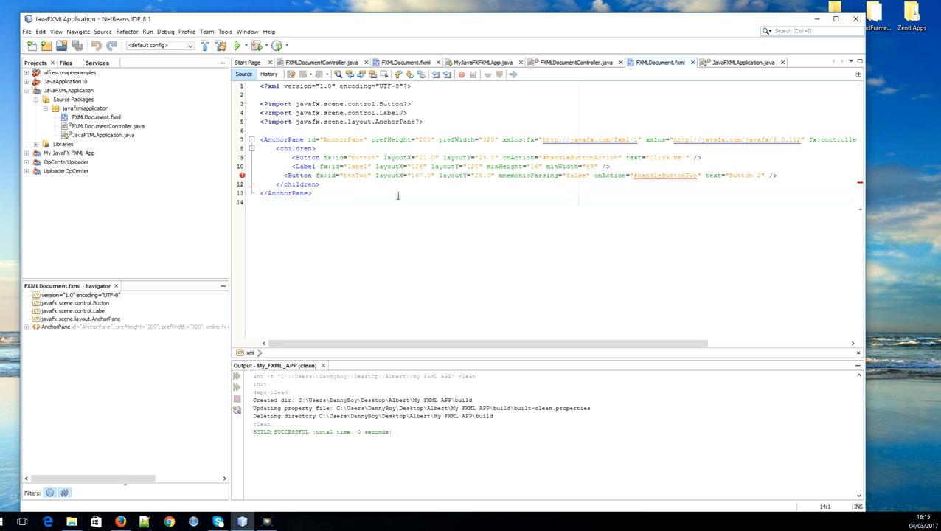
mouse_move(349, 198)
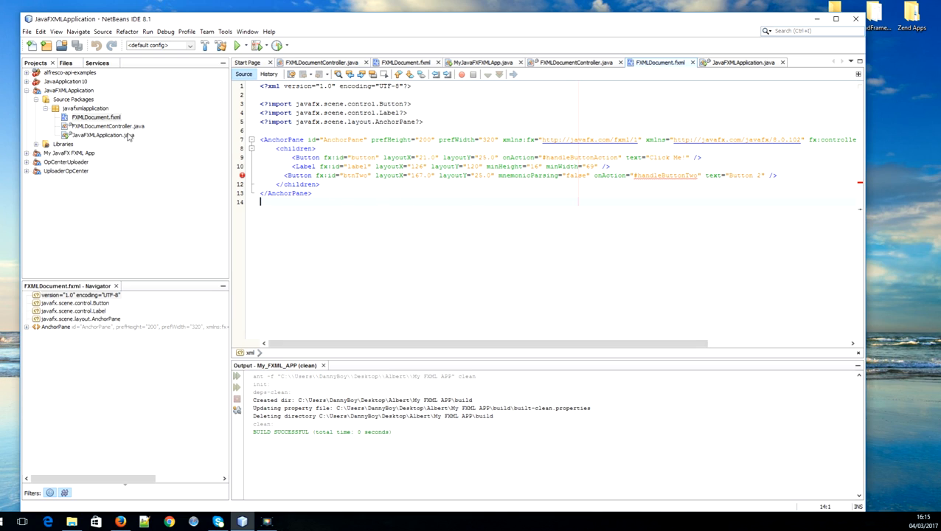
left_click(107, 126)
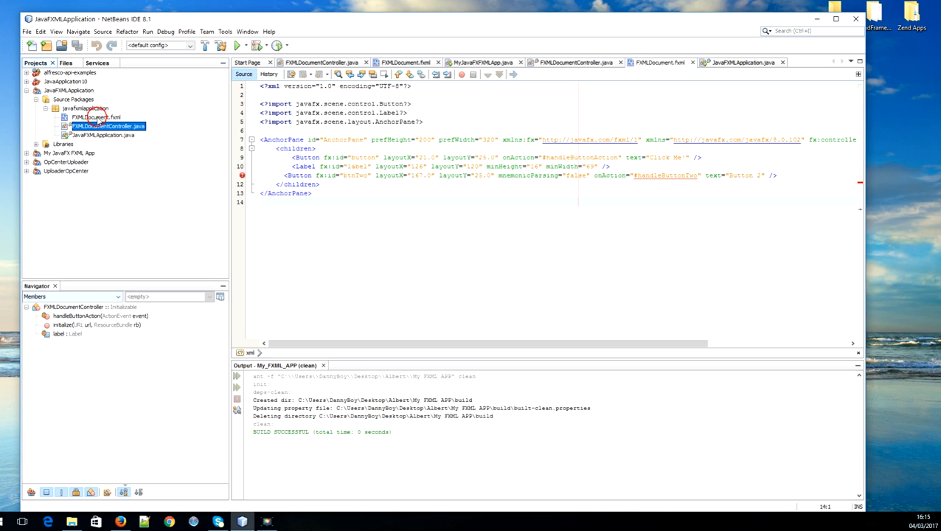
right_click(96, 117)
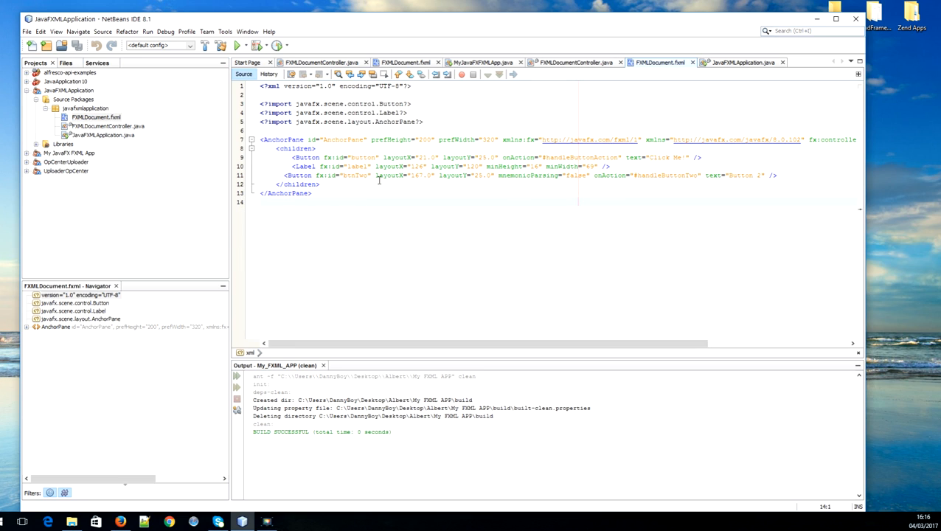
- Run Make Controller to add the btnTwo field and handleButtonTwo method to FXMLDocumentController.java
right_click(84, 126)
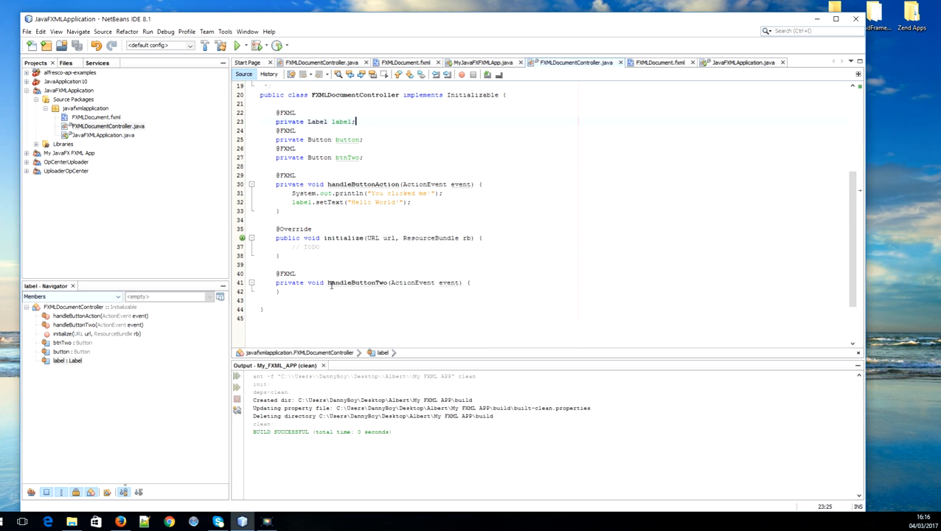
left_click(287, 273)
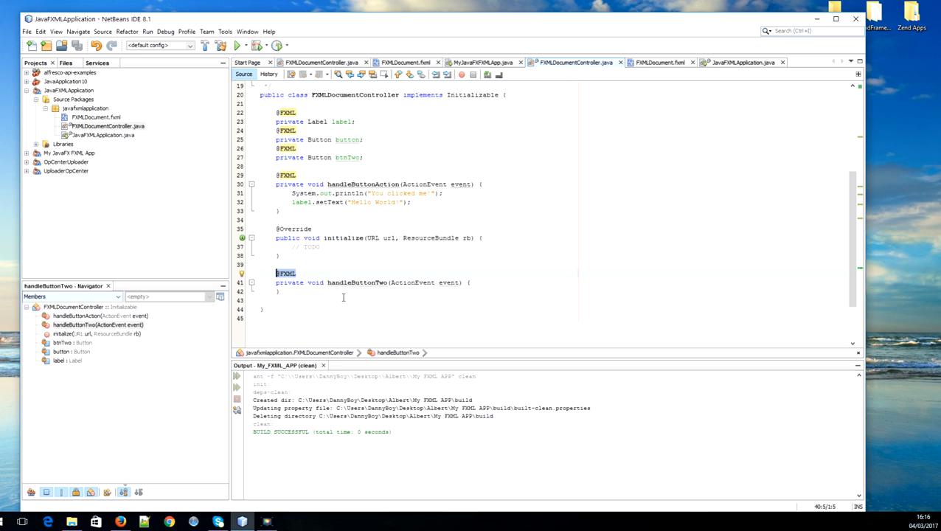
left_click(279, 292)
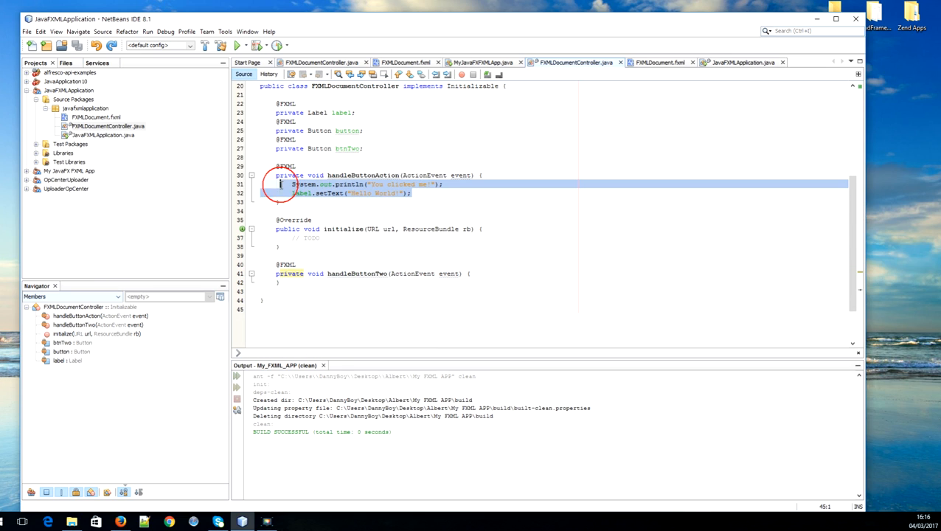
- Copy handleButtonAction's two statements into handleButtonTwo and append 'button two' to both messages
left_click(280, 183)
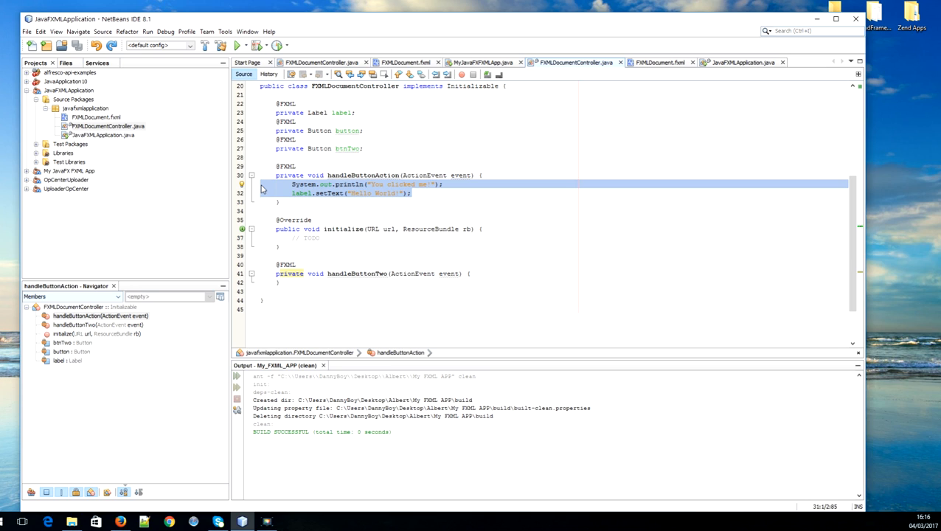
left_click(469, 273)
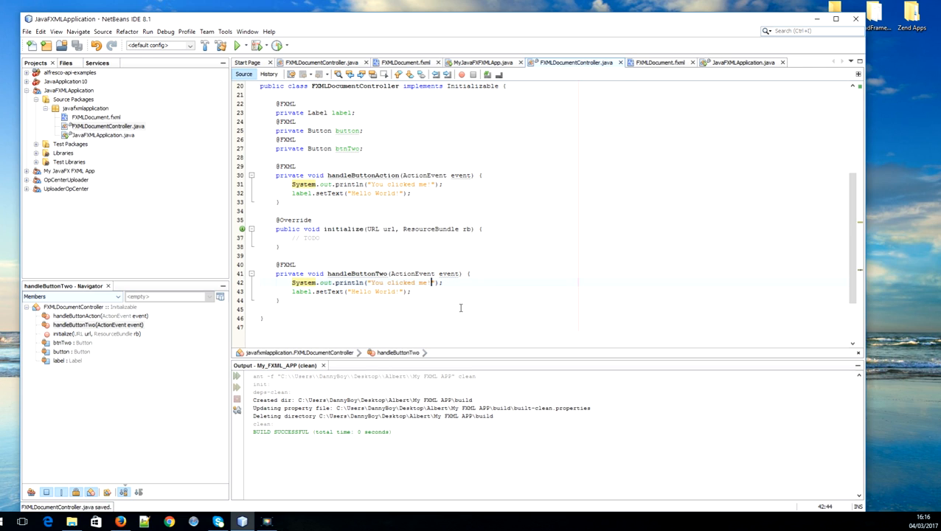
type("bu")
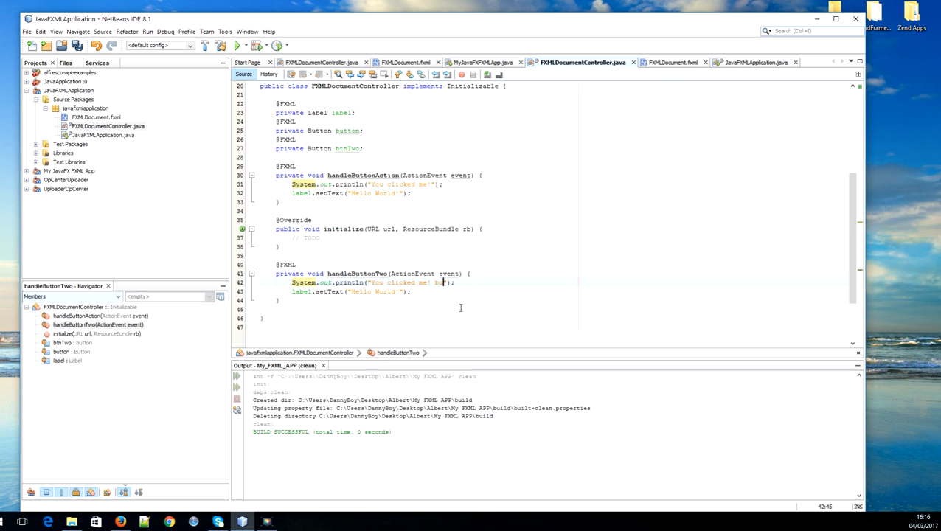
type("button two")
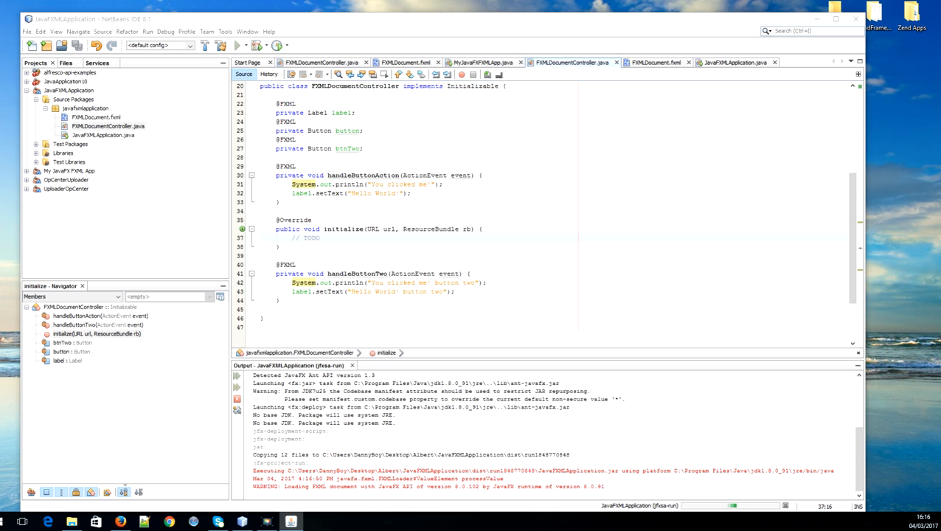
- Click 'Click Me!' and 'Button 2' in JavaFXMLApplication to show both messages, then close it
left_click(279, 45)
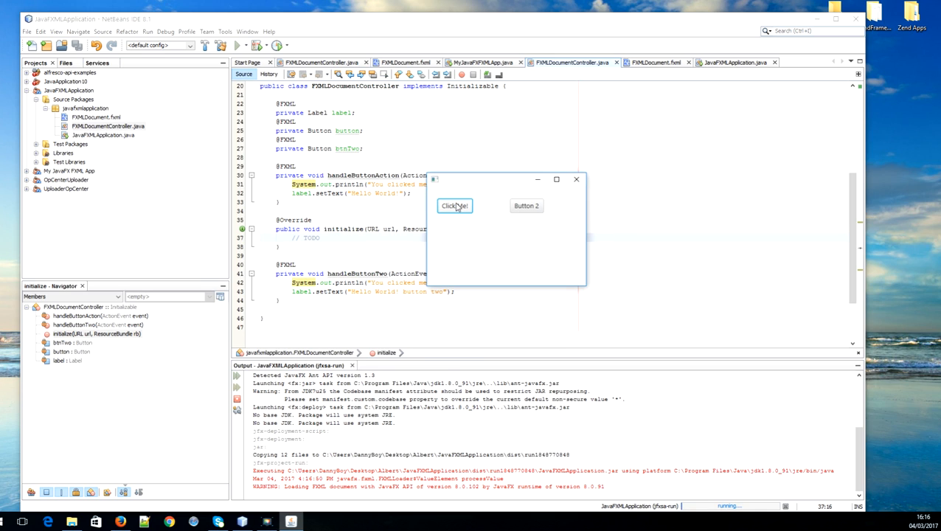
left_click(454, 205)
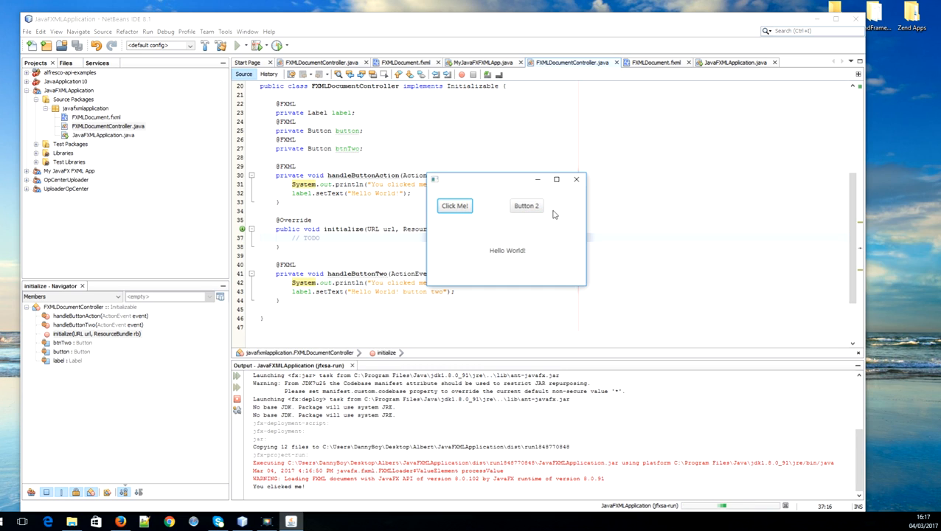
left_click(525, 206)
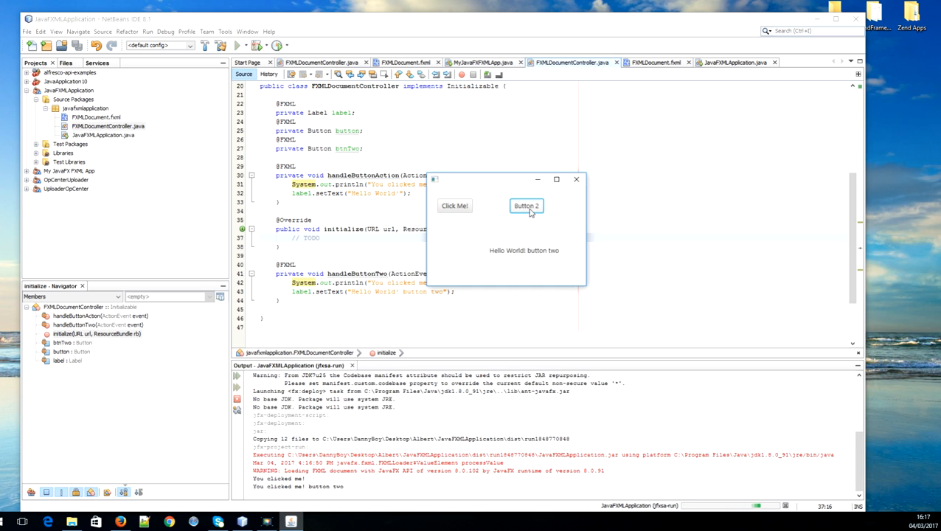
mouse_move(542, 239)
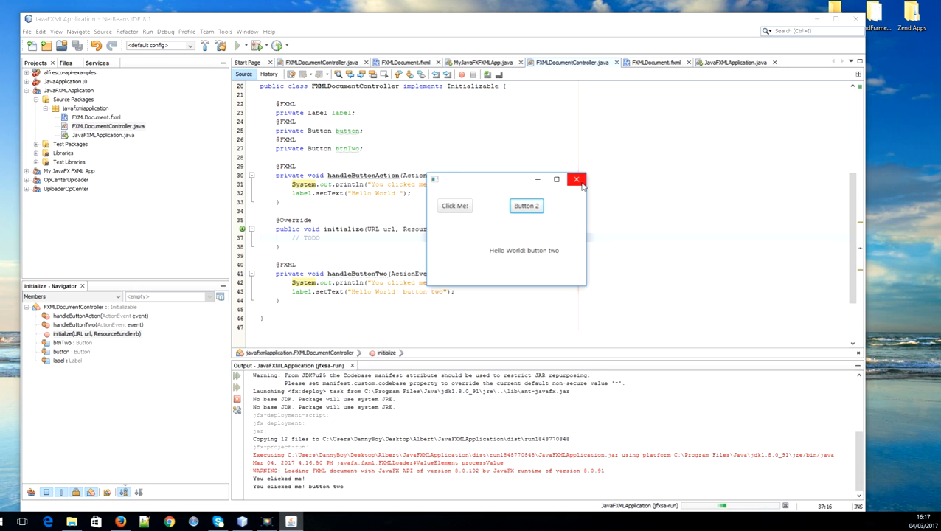
left_click(576, 180)
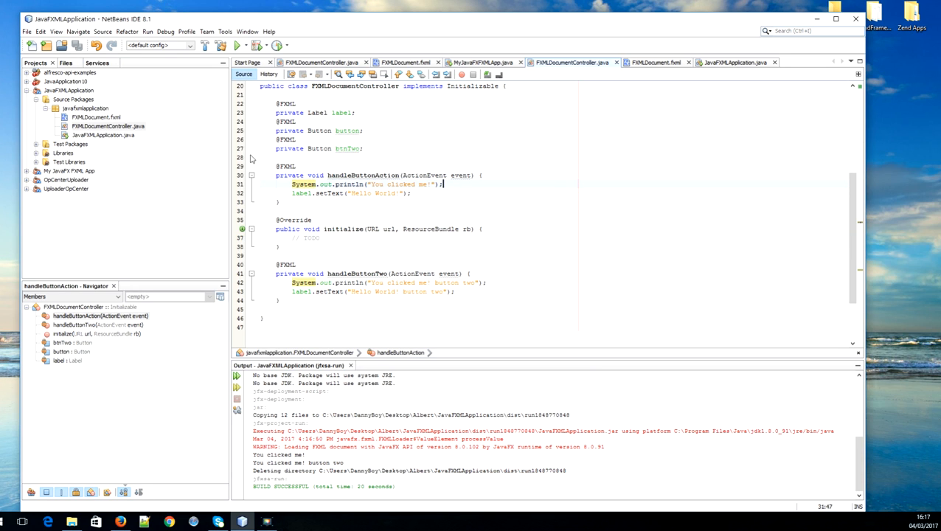